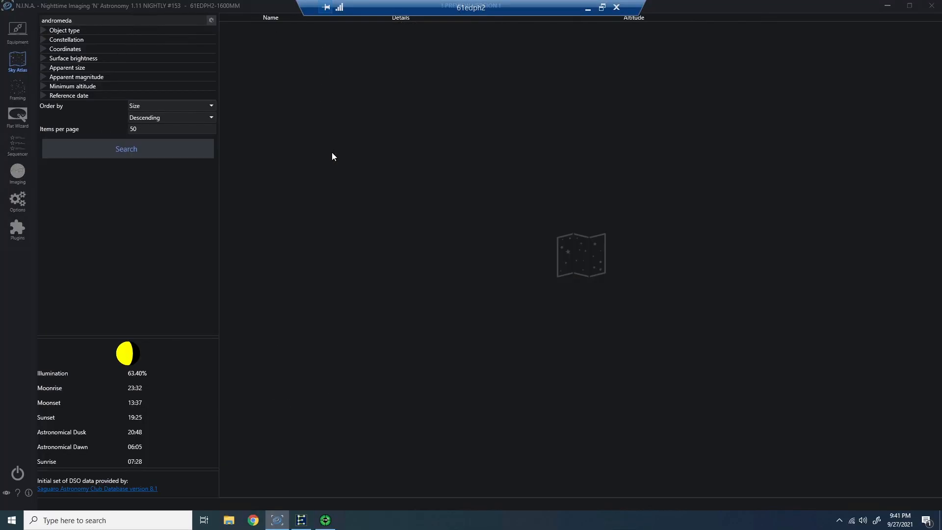
# Search the sky atlas for 'andromeda' and send M 31 to the framing assistant.
pyautogui.click(126, 148)
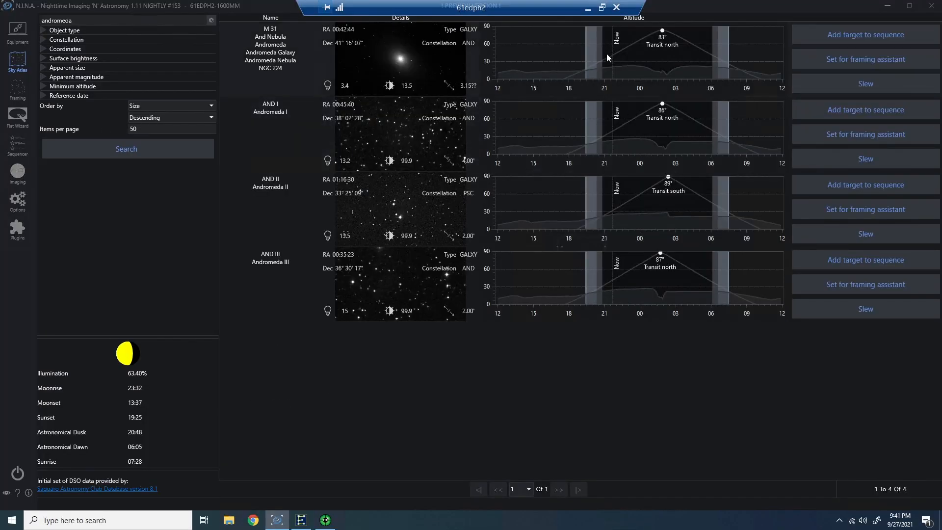
pyautogui.moveTo(865, 59)
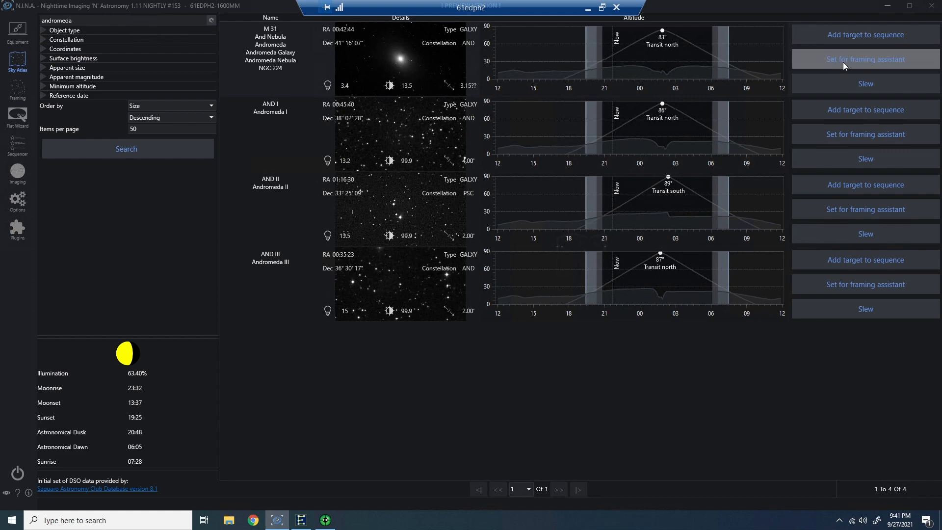
pyautogui.click(865, 59)
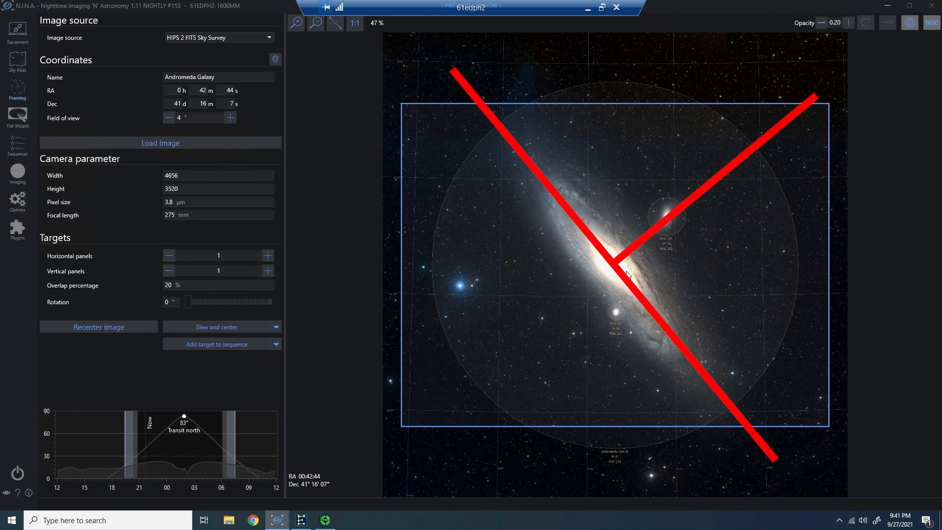
pyautogui.moveTo(638, 233)
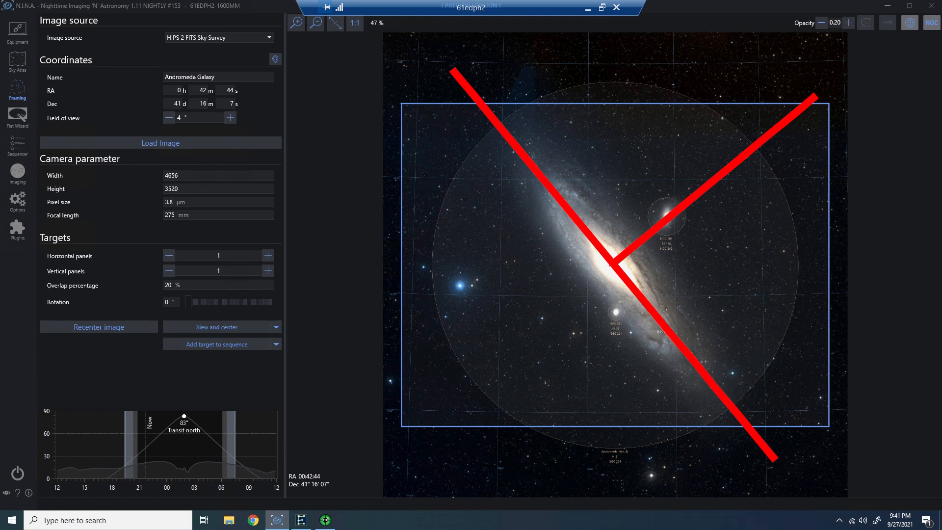
# Slew and center on M 31, review the plate solve result, then return to Framing.
pyautogui.click(216, 326)
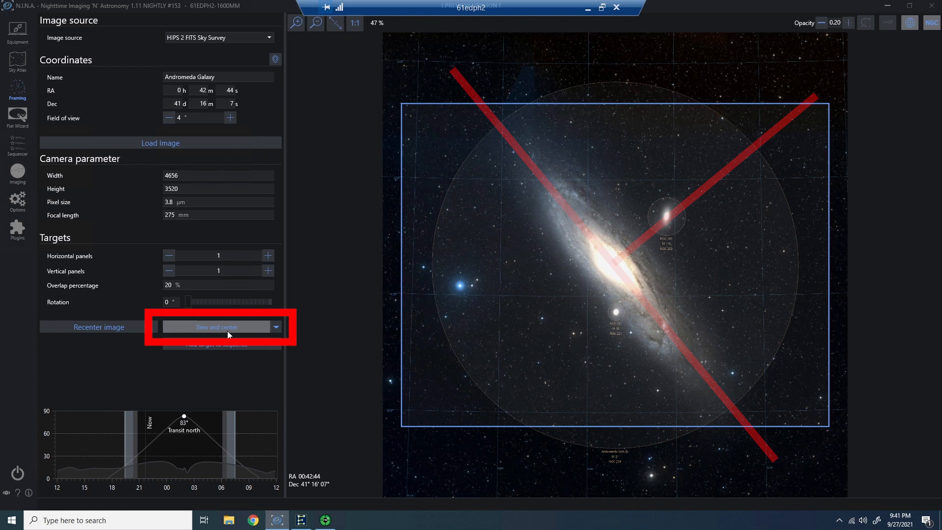
pyautogui.click(215, 326)
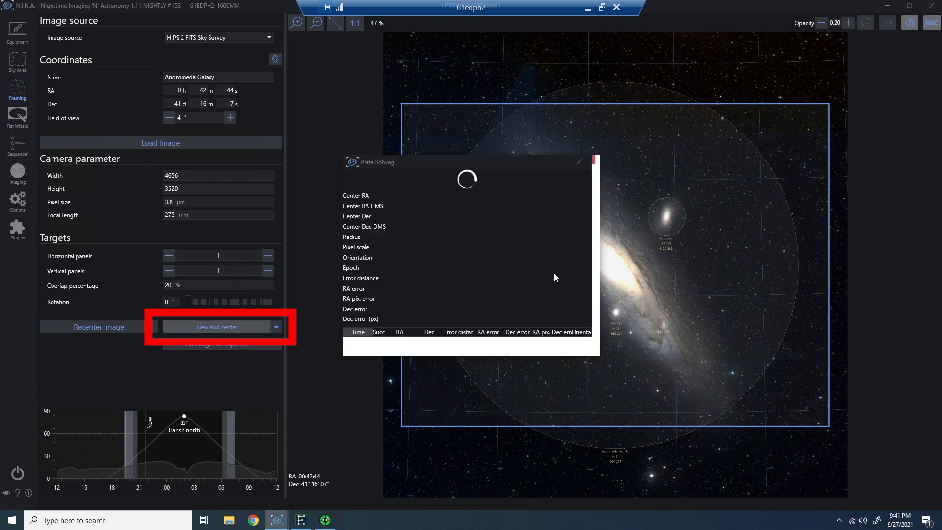
pyautogui.click(217, 326)
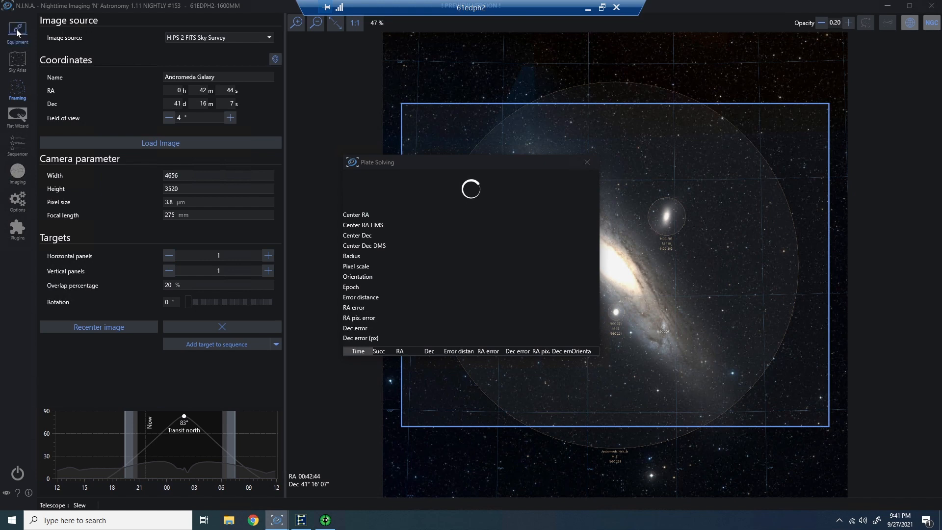
pyautogui.click(18, 174)
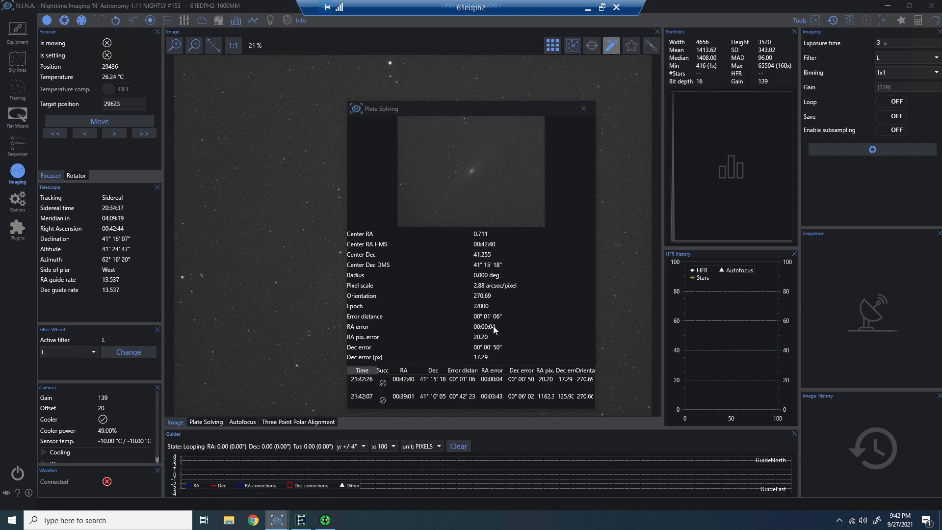
pyautogui.click(583, 109)
pyautogui.write('0')
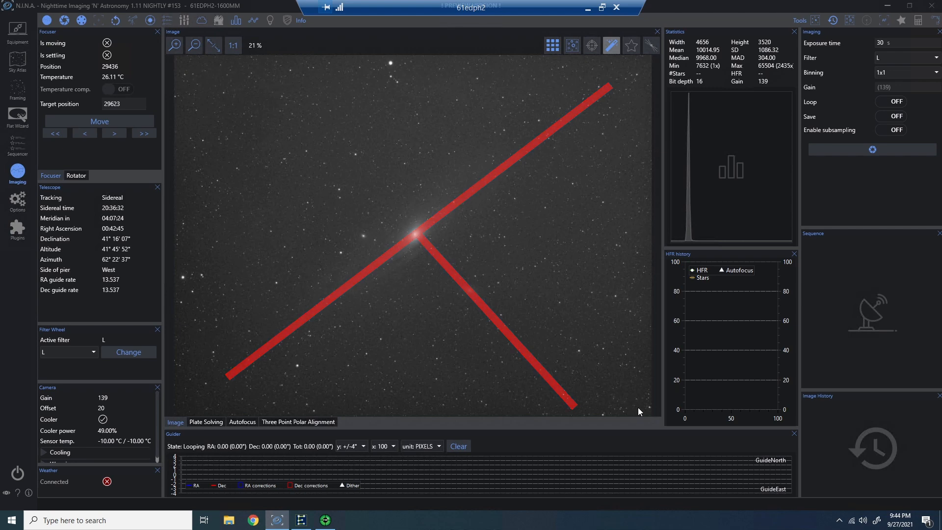
pyautogui.click(18, 90)
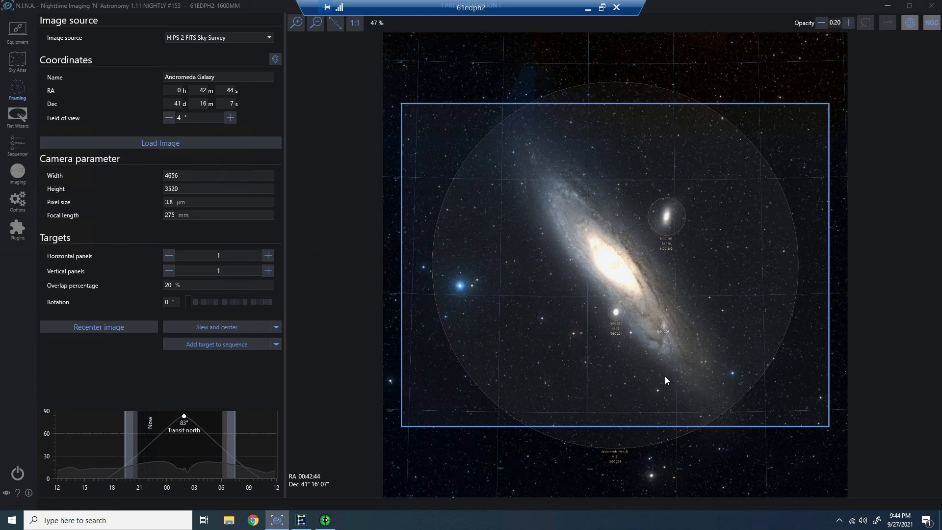
pyautogui.moveTo(824, 94)
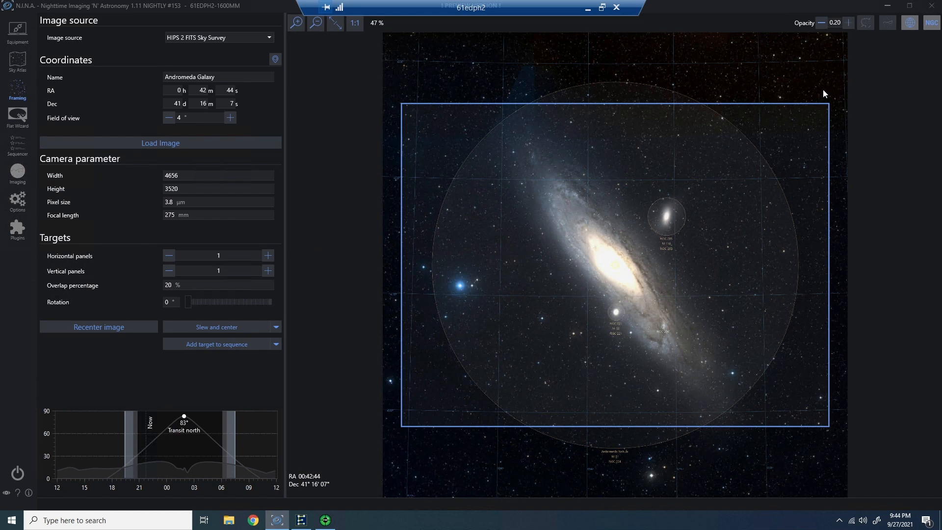
pyautogui.moveTo(471, 217)
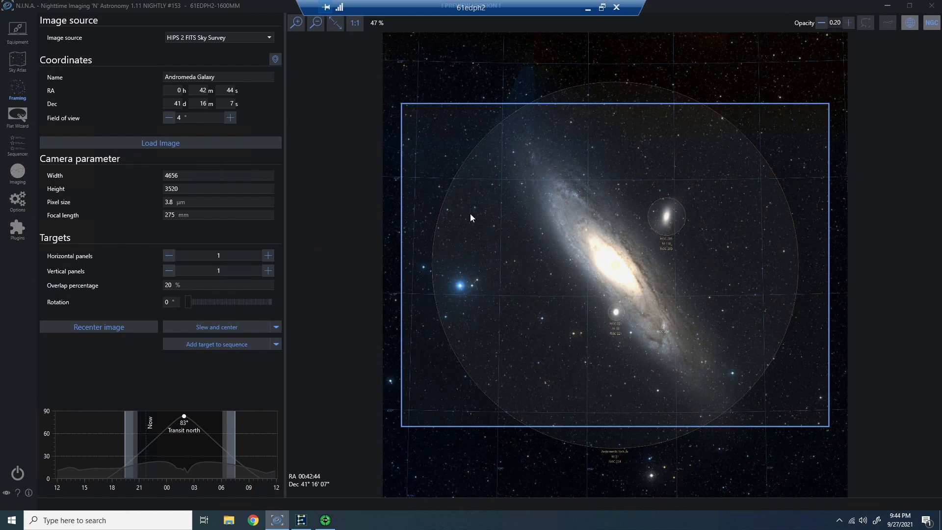
pyautogui.moveTo(185, 310)
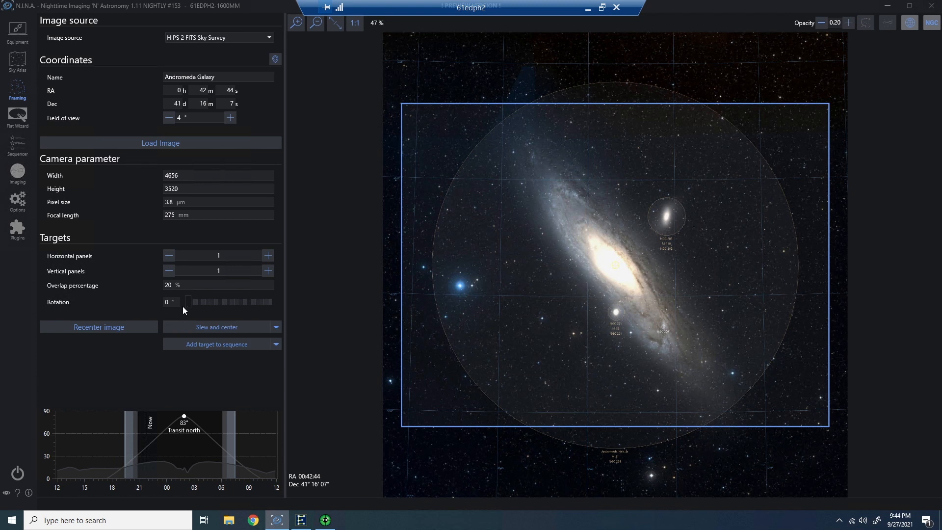
pyautogui.moveTo(672, 243)
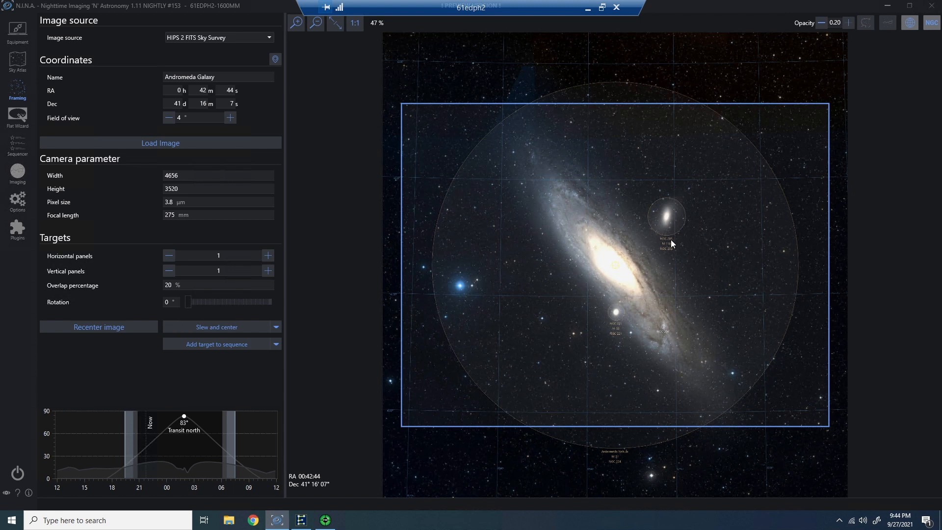
pyautogui.moveTo(667, 244)
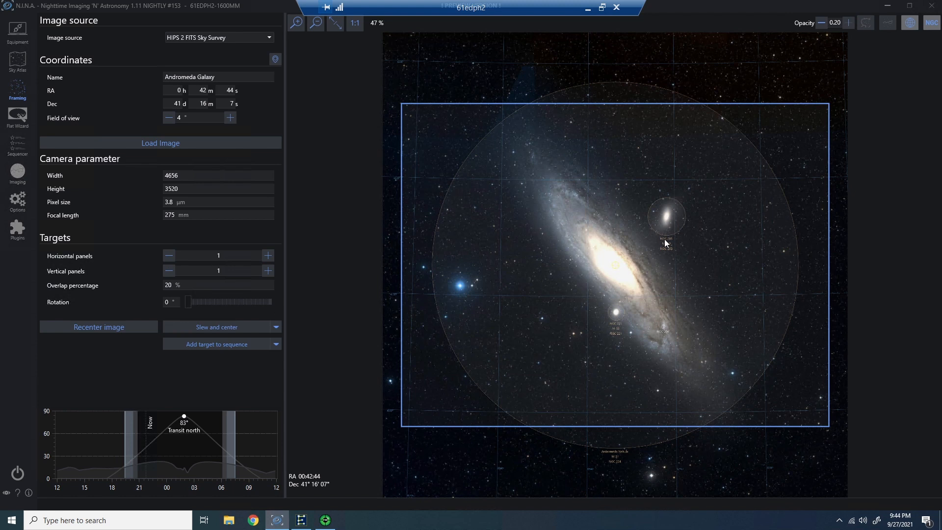
pyautogui.moveTo(5, 75)
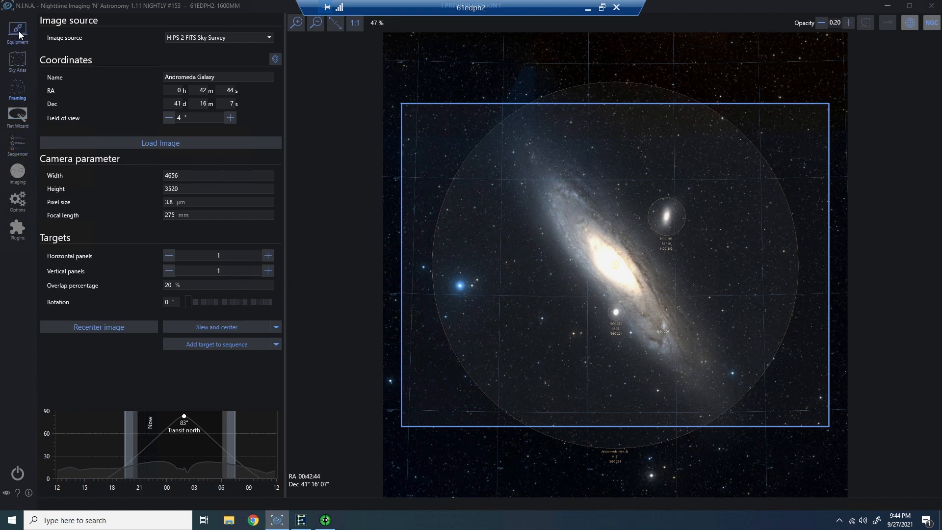
# Select 'Manual rotator' under Equipment > Rotator and connect it.
pyautogui.click(17, 31)
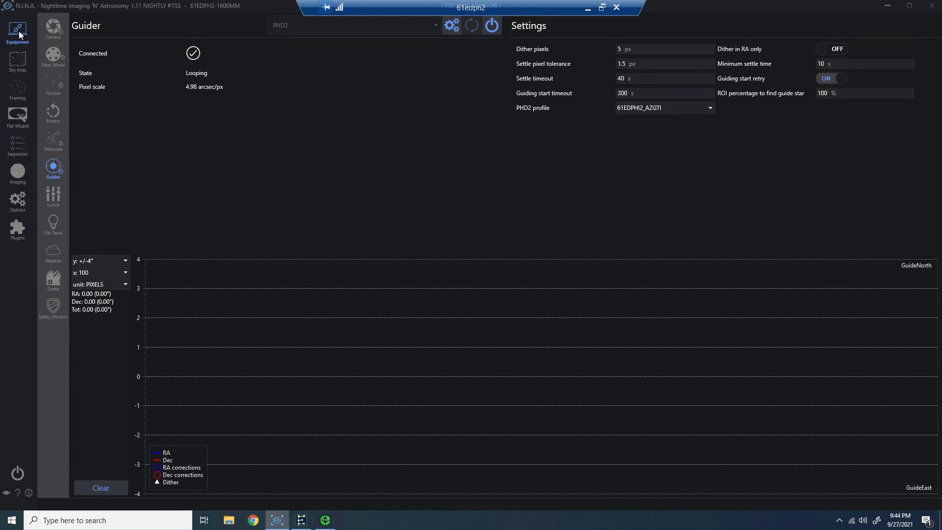
pyautogui.click(53, 113)
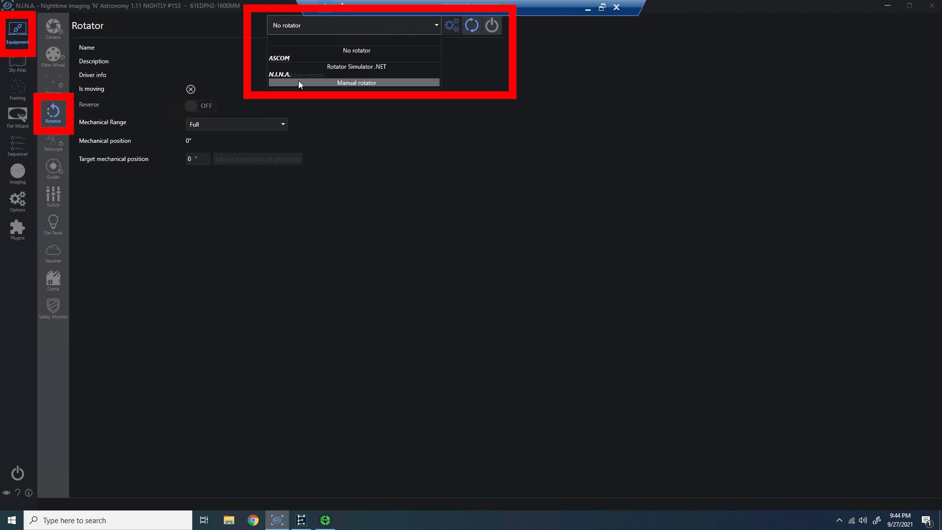
pyautogui.moveTo(384, 86)
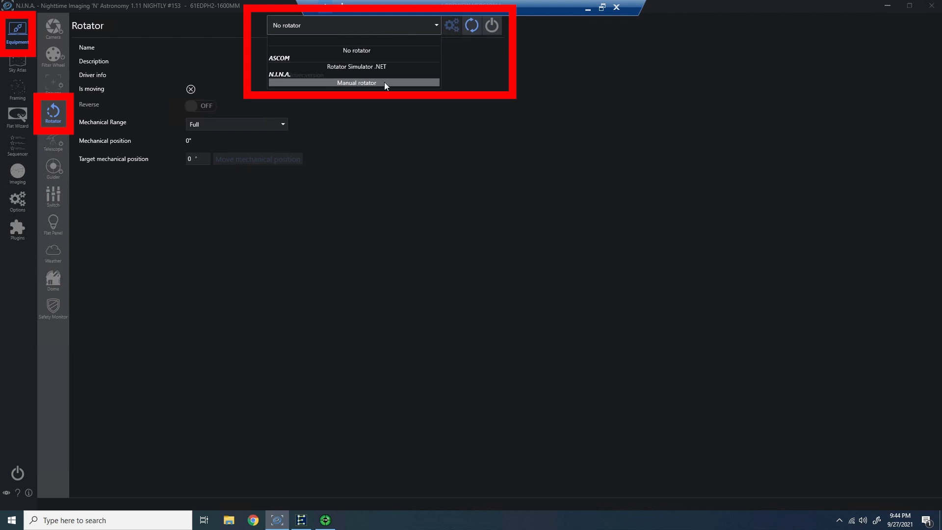
pyautogui.click(356, 83)
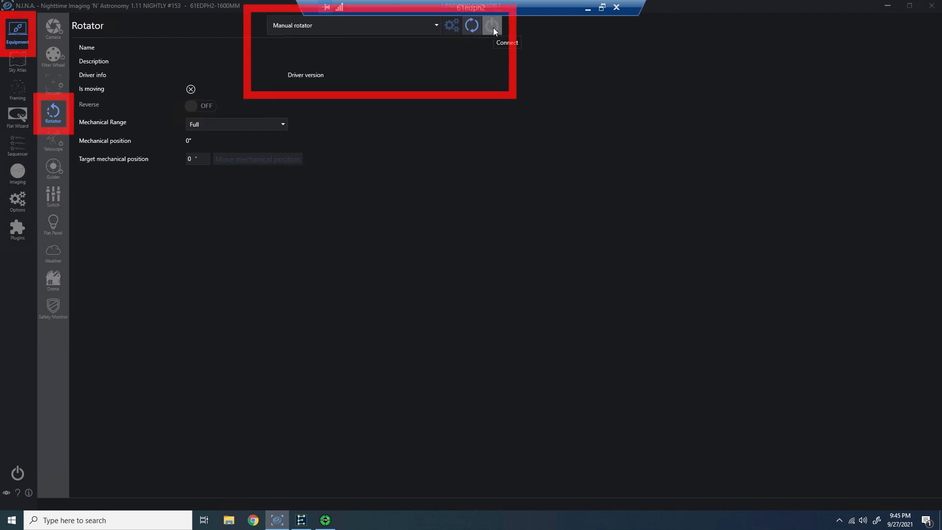
pyautogui.click(491, 25)
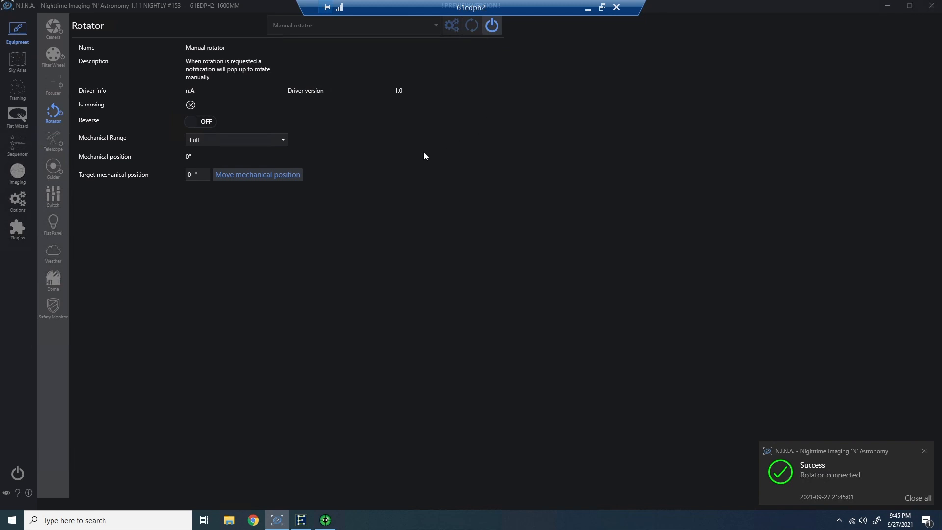
pyautogui.moveTo(17, 115)
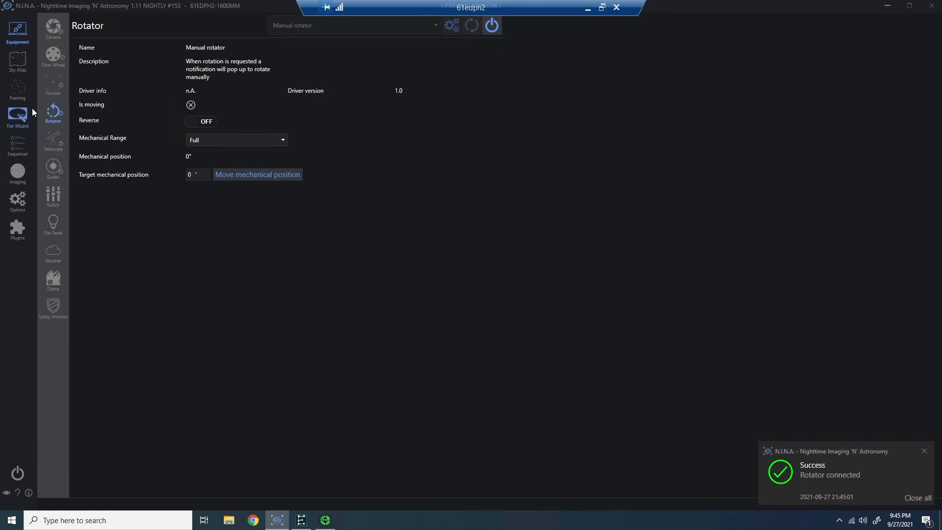
# Rotate the Andromeda framing to 50° and expand the Slew and center options list.
pyautogui.click(17, 88)
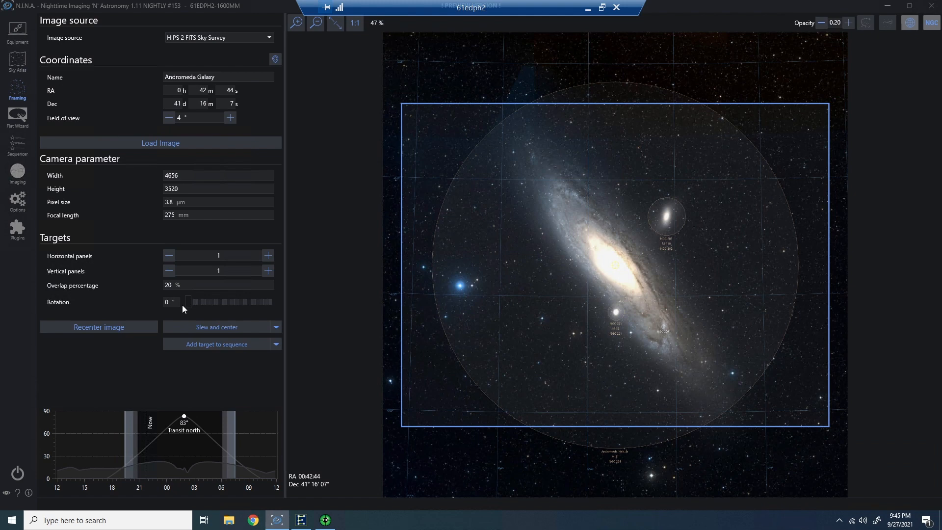
pyautogui.moveTo(187, 301); pyautogui.dragTo(198, 301)
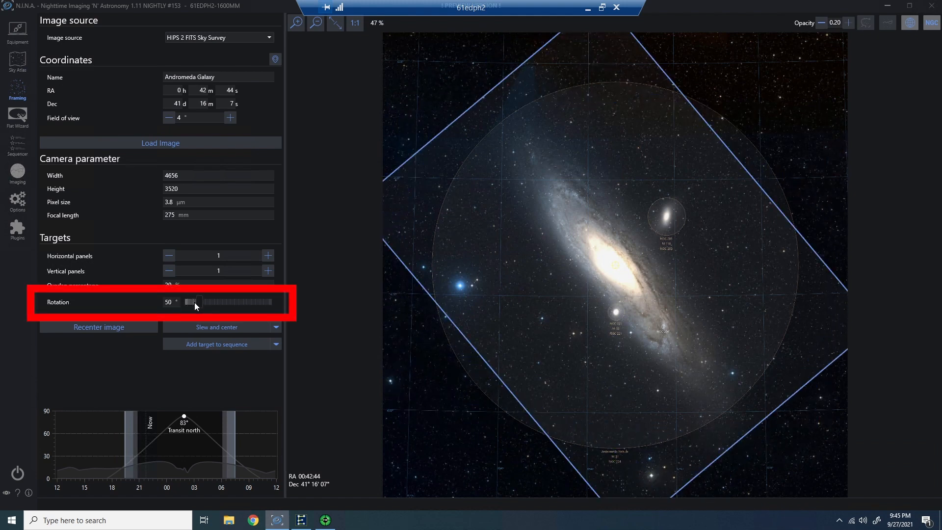
pyautogui.moveTo(176, 308)
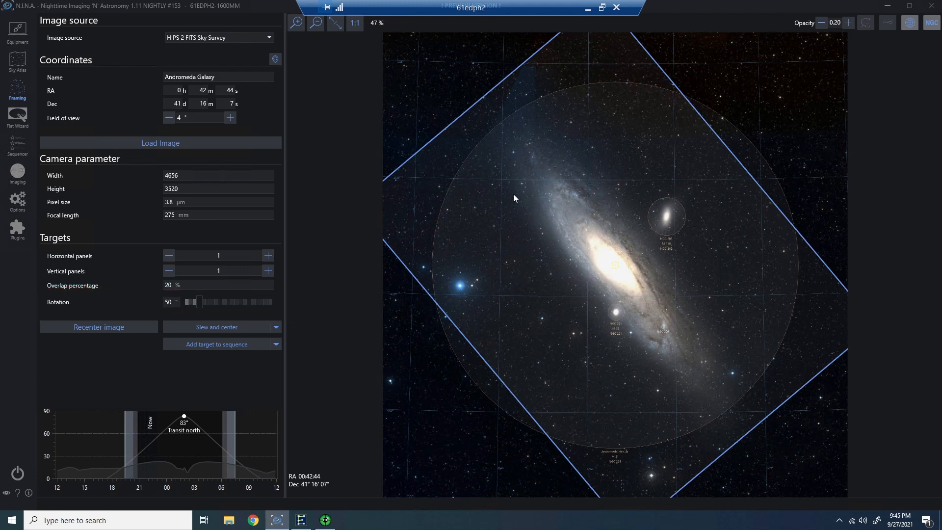
pyautogui.moveTo(610, 276)
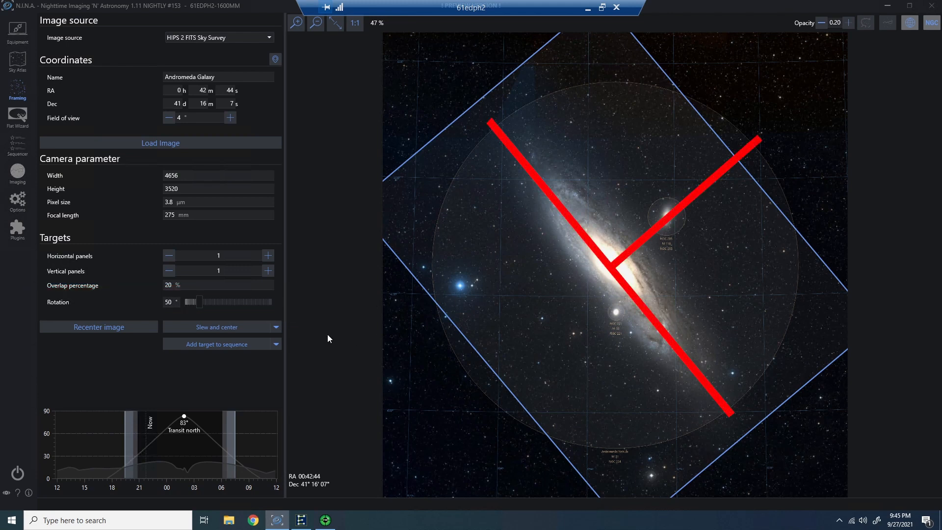
pyautogui.click(215, 327)
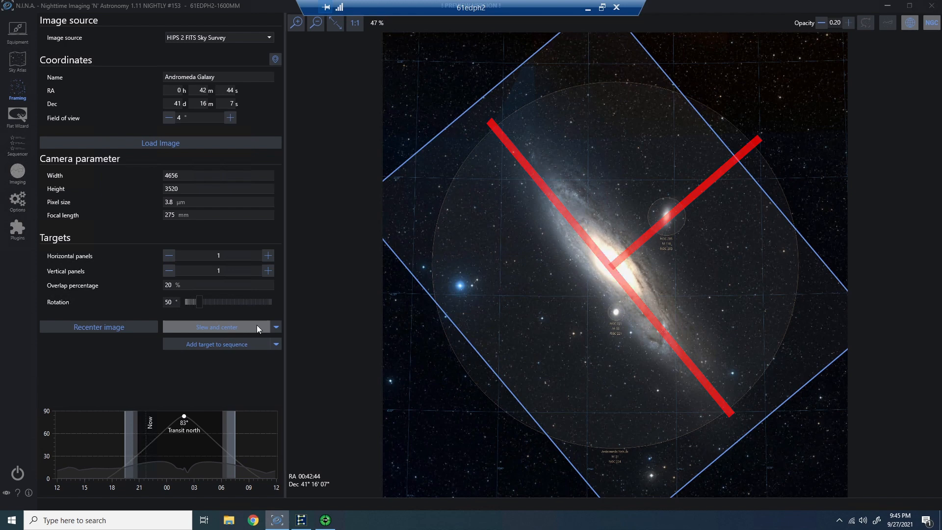
pyautogui.click(276, 326)
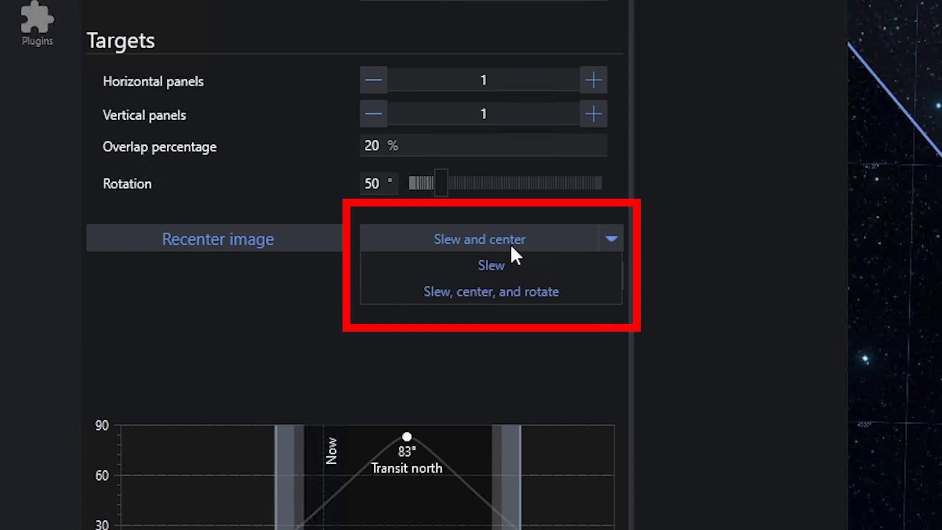
pyautogui.moveTo(489, 265)
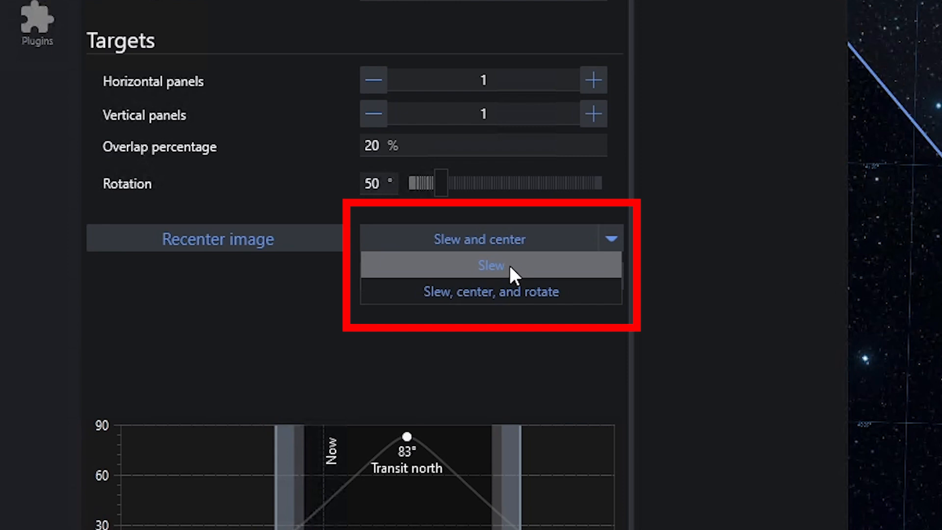
pyautogui.moveTo(518, 300)
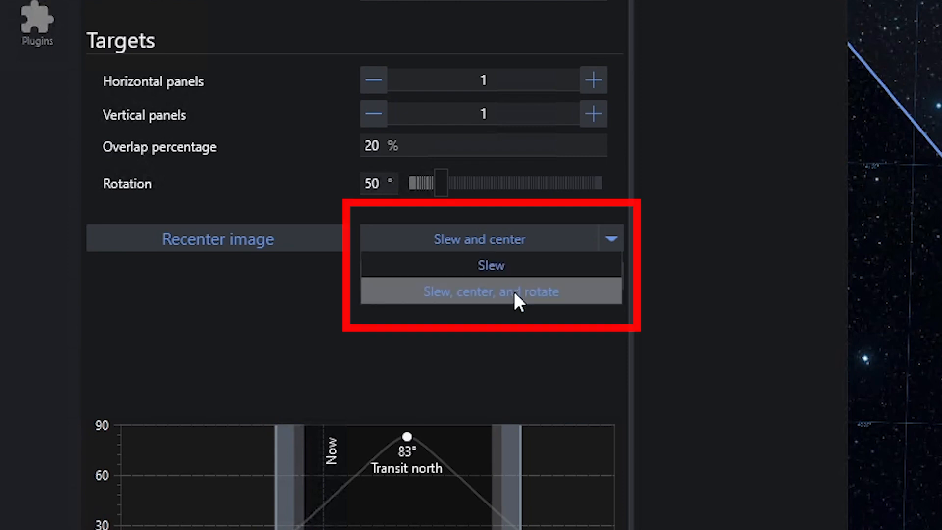
# Run slew, center and rotate, confirming manual rotation prompts until solved at 229.10°.
pyautogui.click(490, 291)
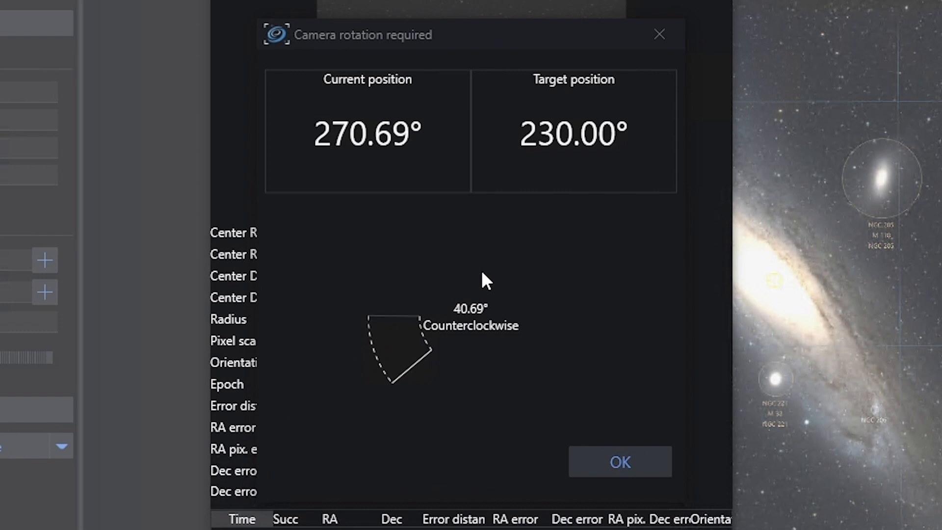
pyautogui.moveTo(459, 406)
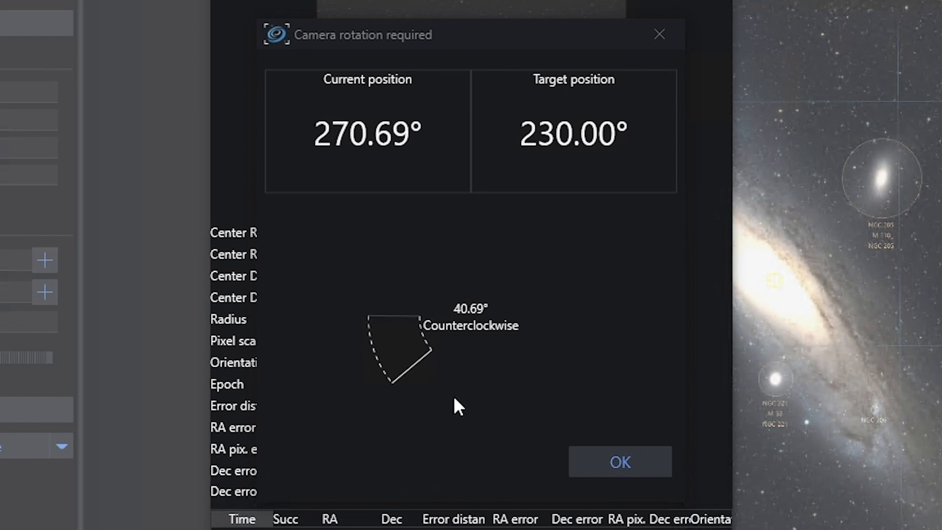
pyautogui.moveTo(367, 114)
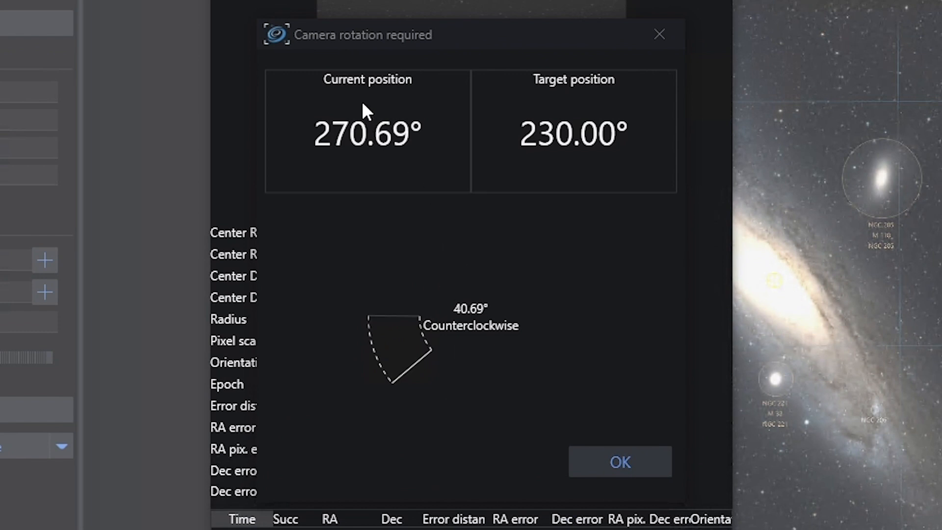
pyautogui.moveTo(588, 140)
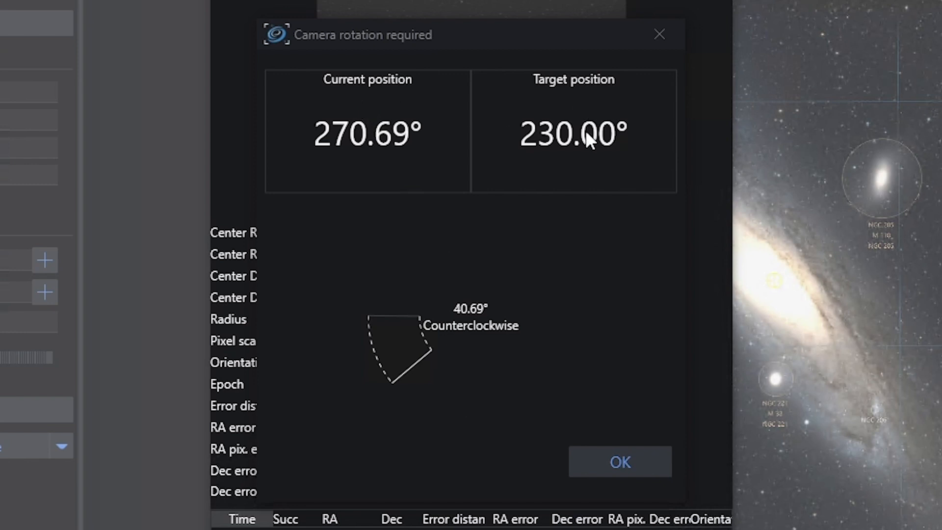
pyautogui.moveTo(476, 322)
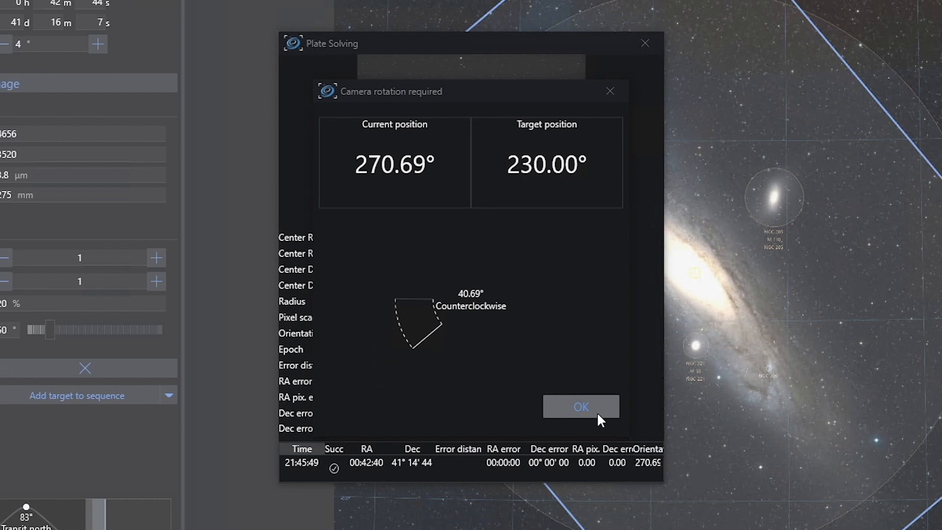
pyautogui.click(580, 407)
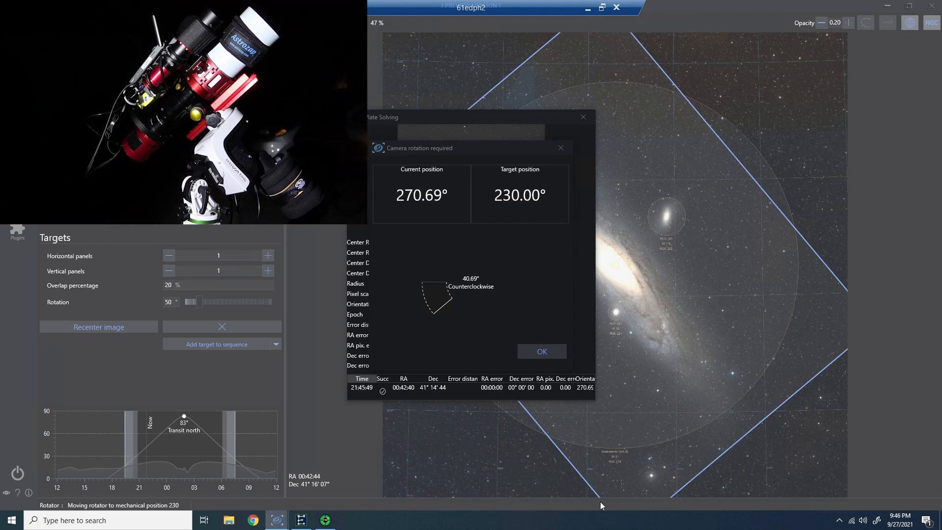
pyautogui.click(541, 351)
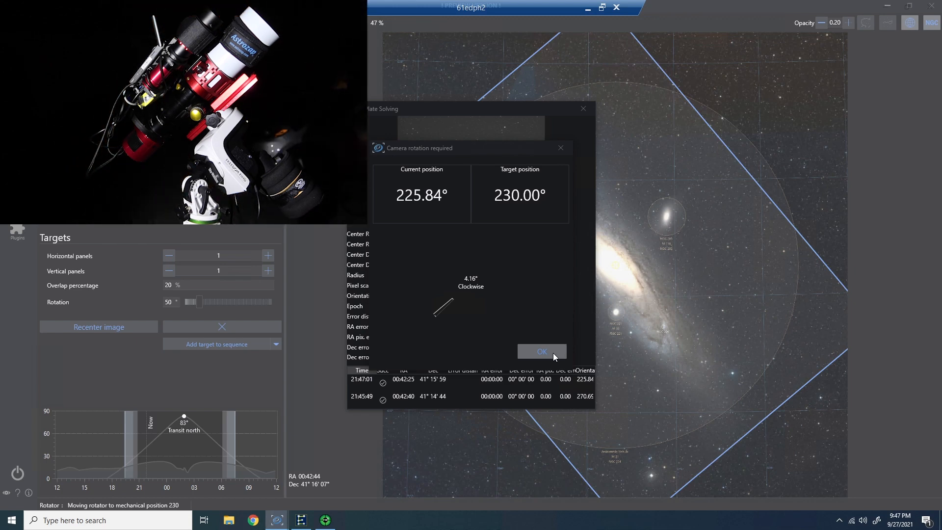
pyautogui.click(540, 351)
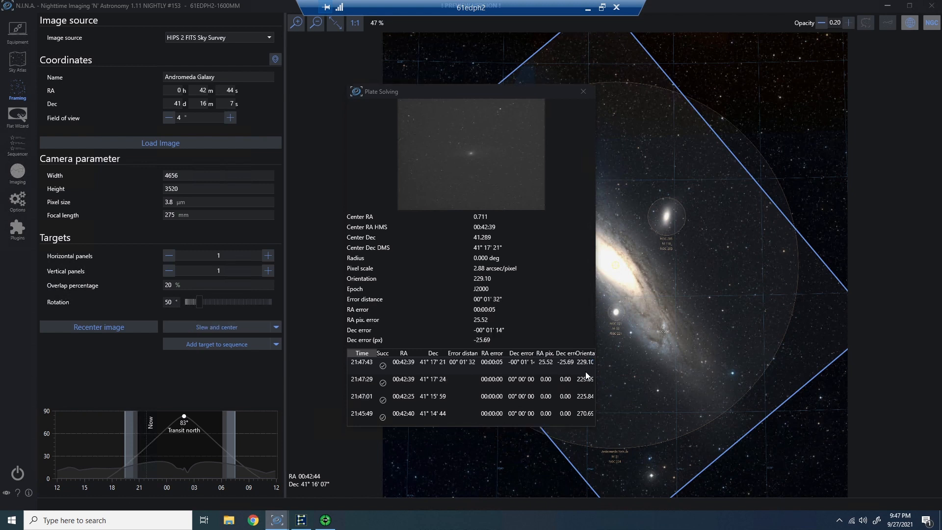
pyautogui.moveTo(585, 369)
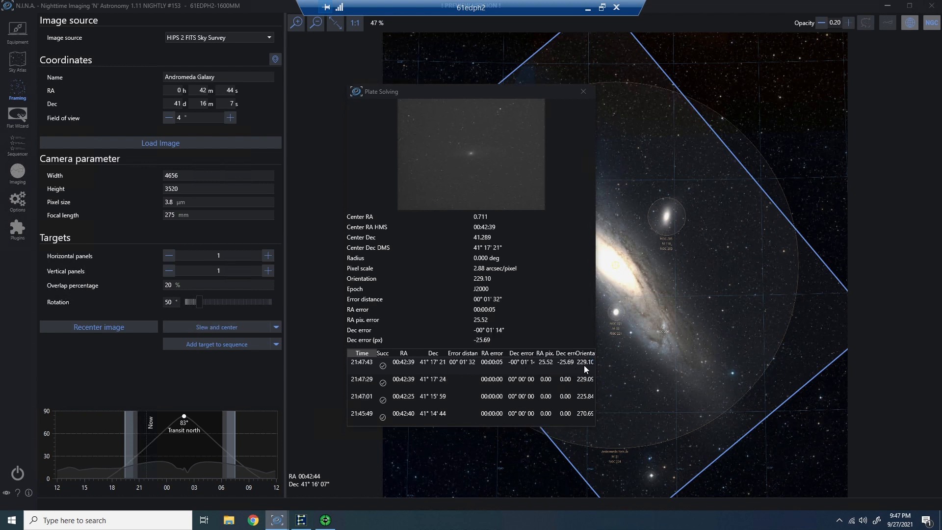
pyautogui.moveTo(481, 369)
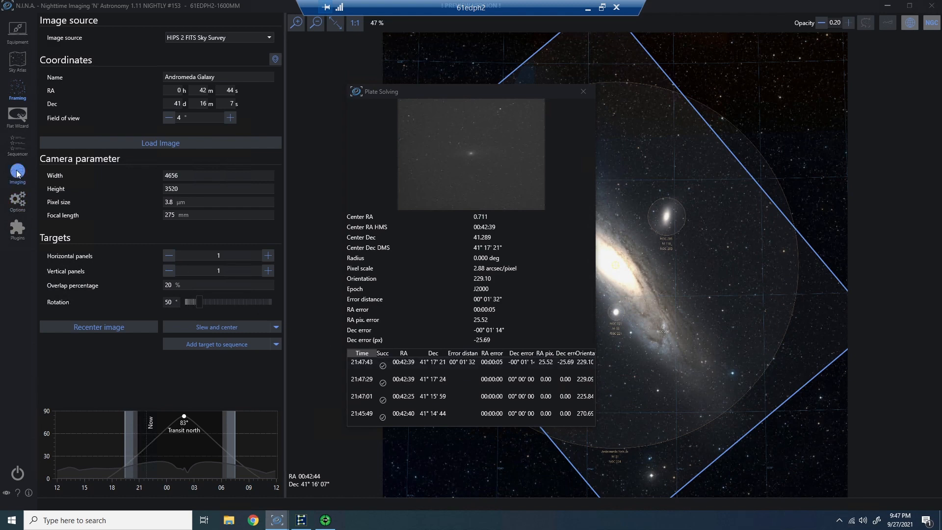
pyautogui.moveTo(623, 238)
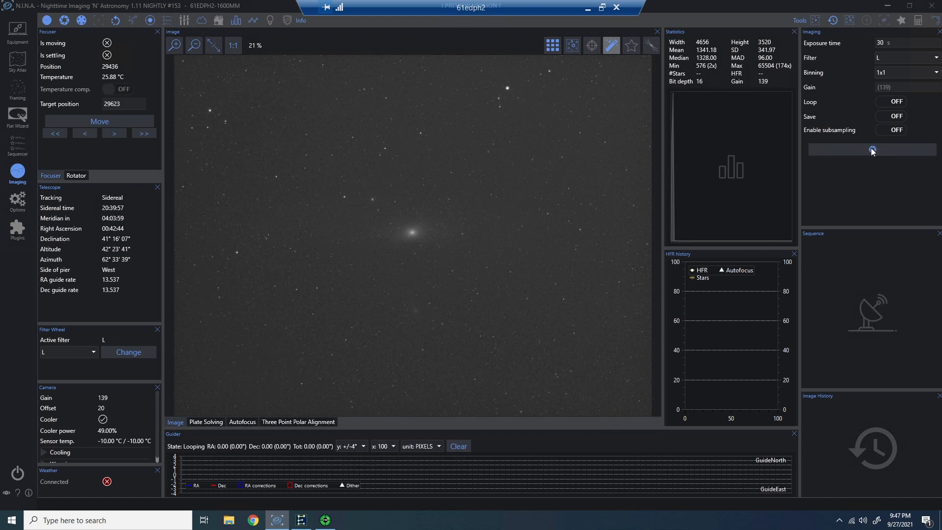
# Capture a 30 s test exposure of the rotated Andromeda frame.
pyautogui.click(872, 149)
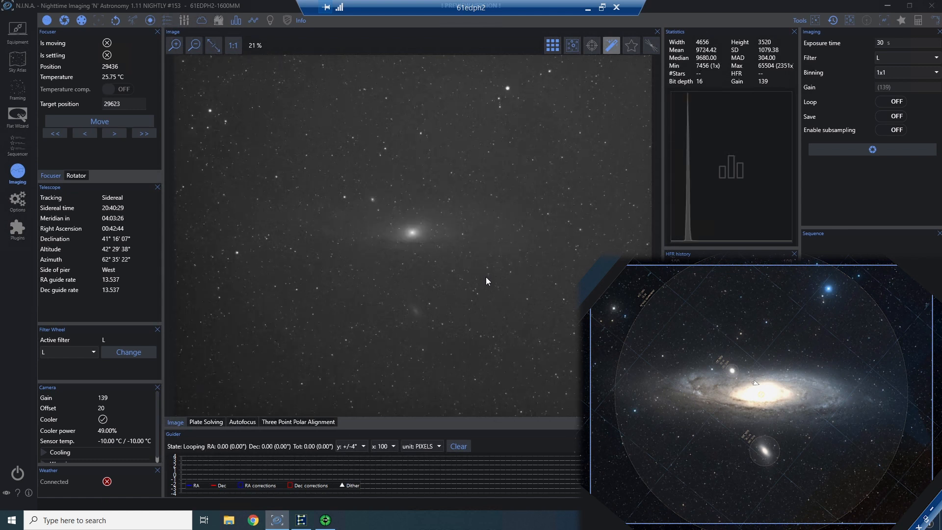
pyautogui.moveTo(417, 305)
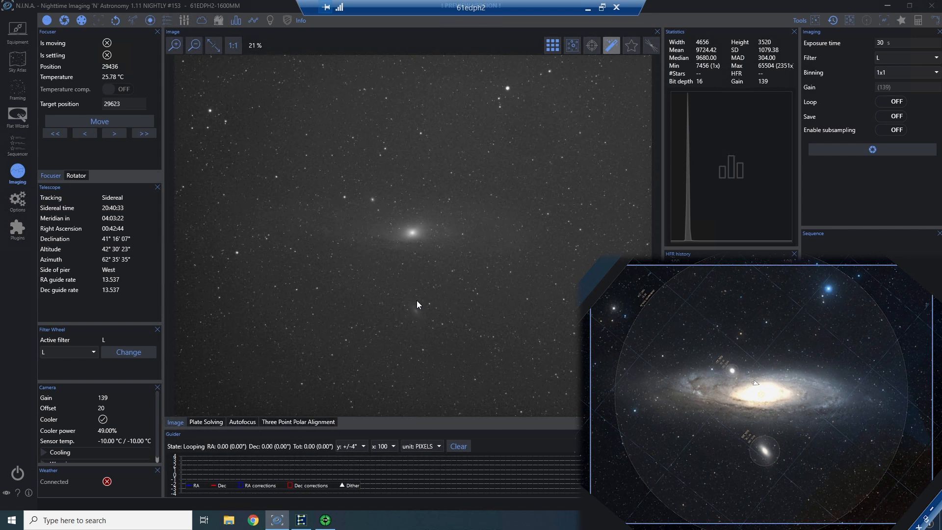
pyautogui.moveTo(227, 259)
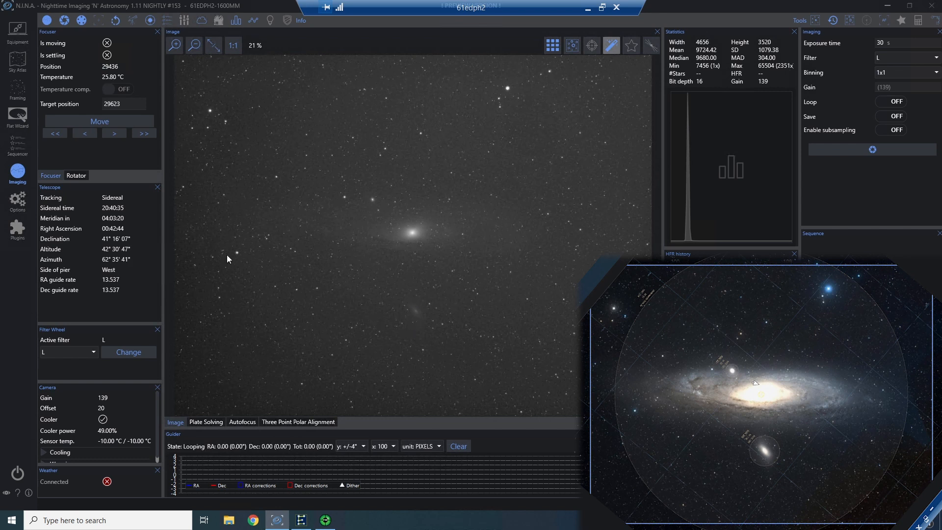
pyautogui.moveTo(24, 156)
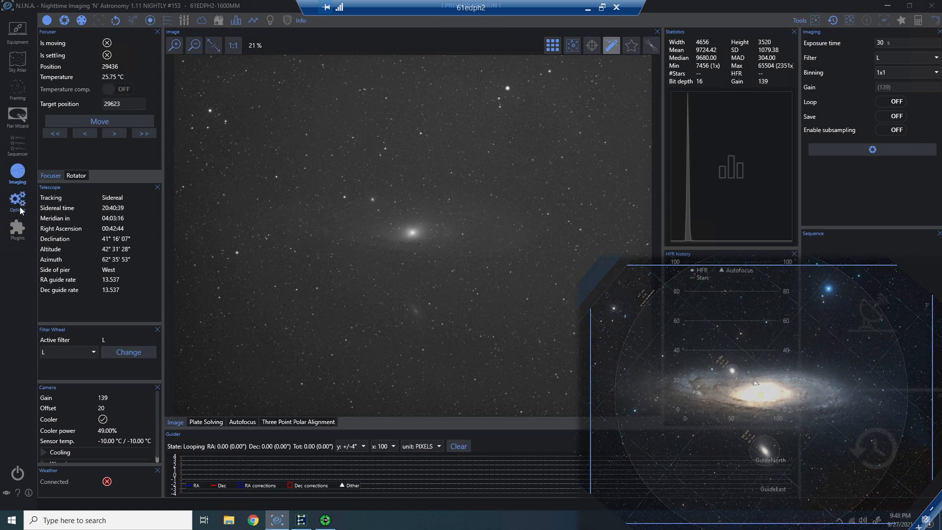
# Enter 1° as the rotation tolerance in Options > Plate Solving.
pyautogui.click(17, 201)
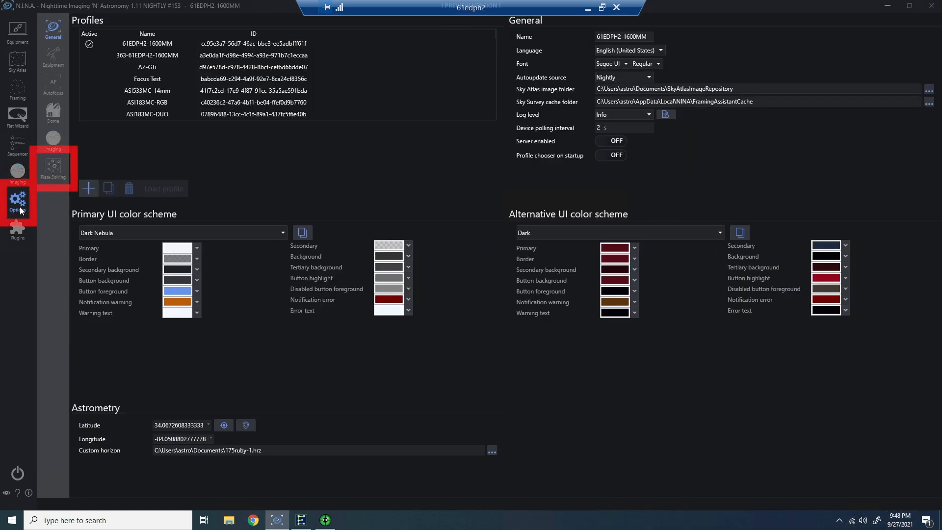
pyautogui.moveTo(54, 166)
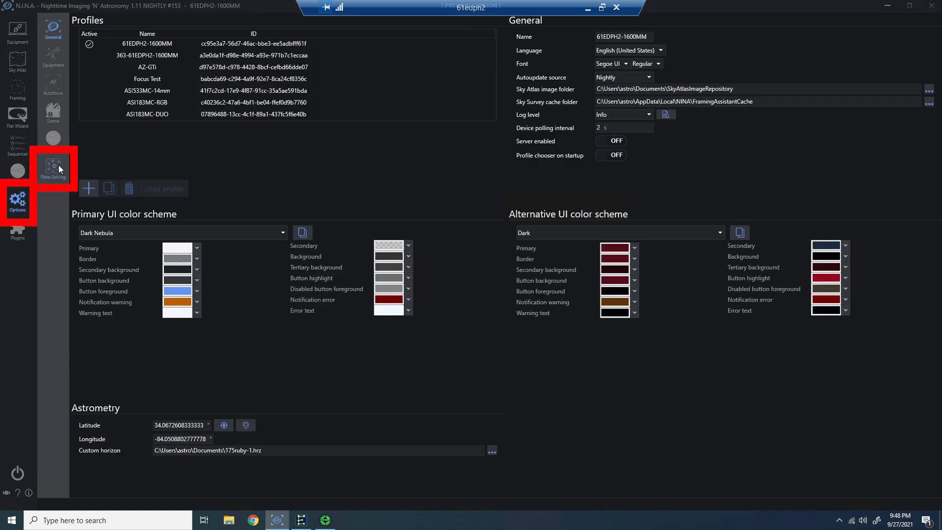
pyautogui.click(53, 167)
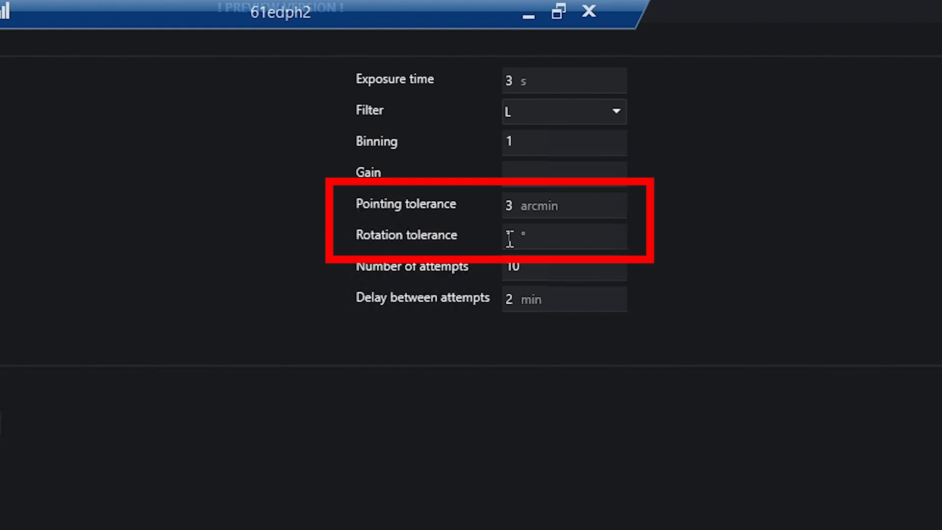
pyautogui.write('1')
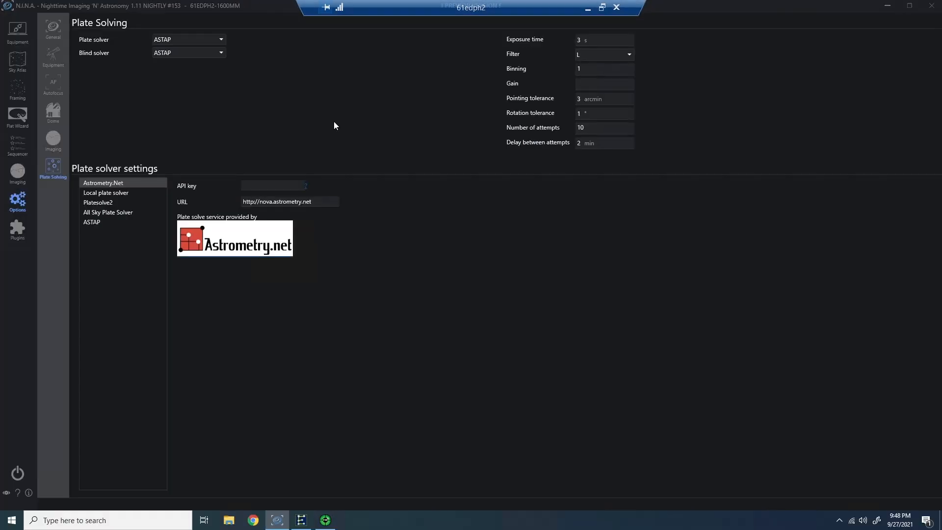
pyautogui.click(18, 91)
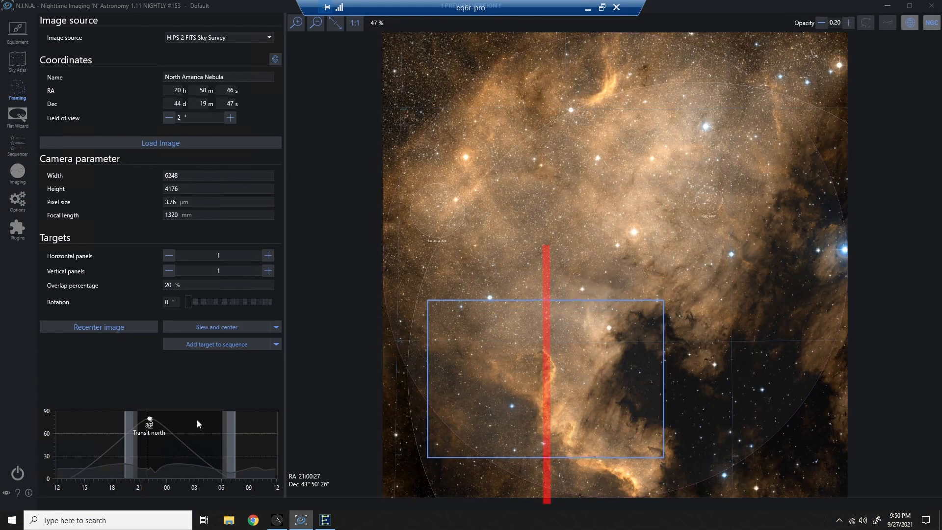
# Recenter the North America Nebula image on the telescope position, then slew and center.
pyautogui.click(99, 327)
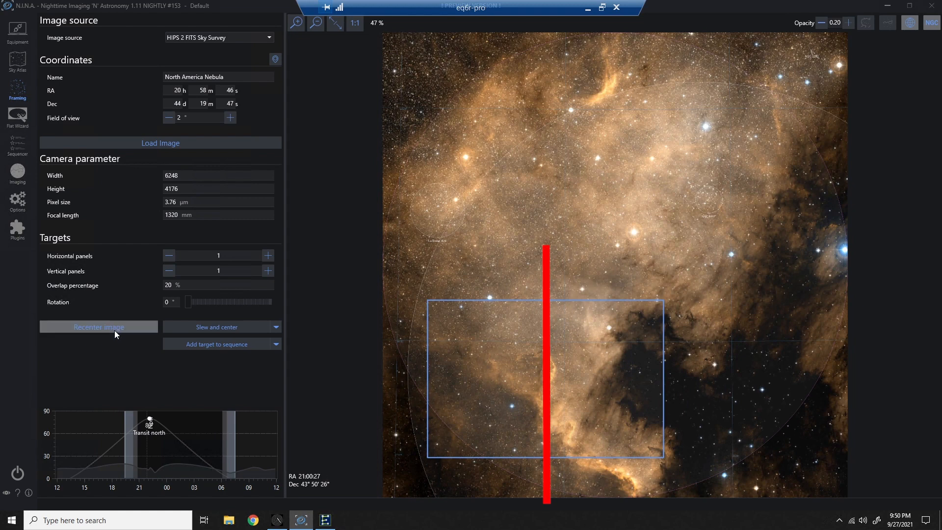
pyautogui.moveTo(125, 334)
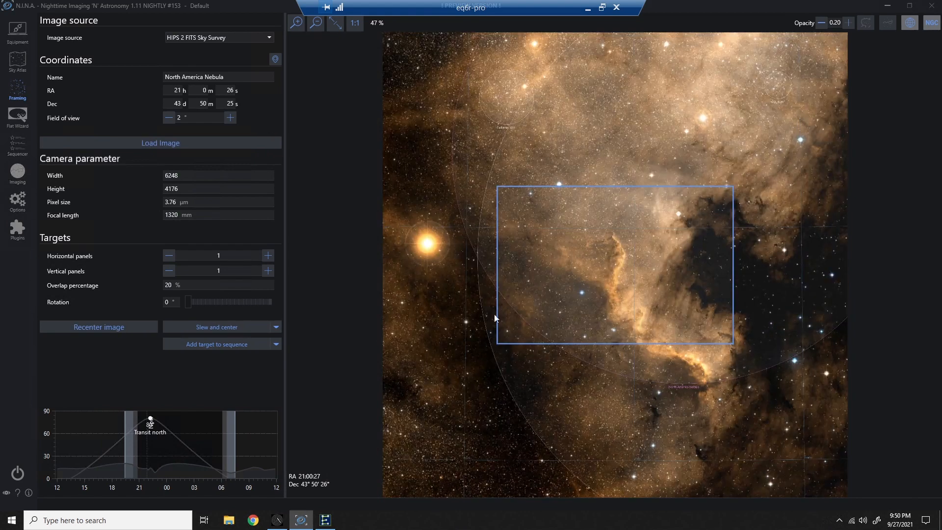
pyautogui.click(216, 327)
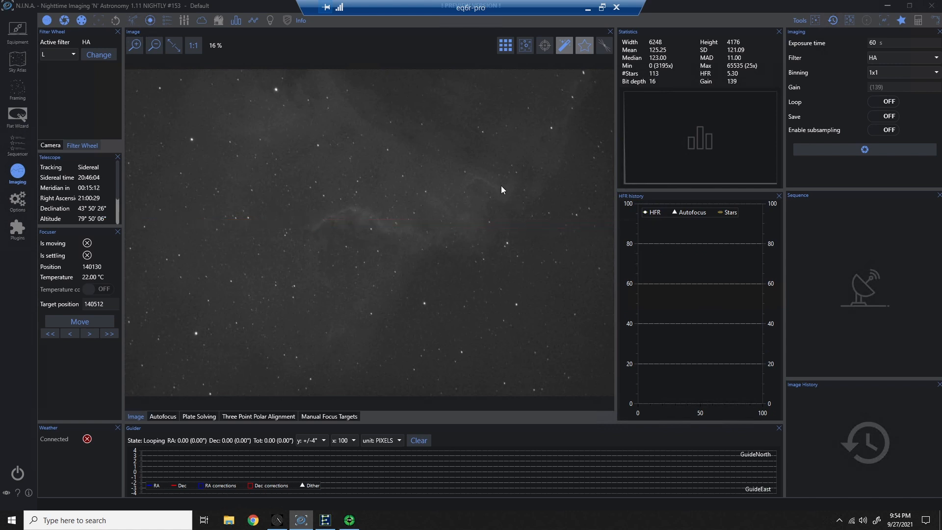
# Choose 'Manual rotator' as the rotator device in Equipment settings.
pyautogui.click(17, 88)
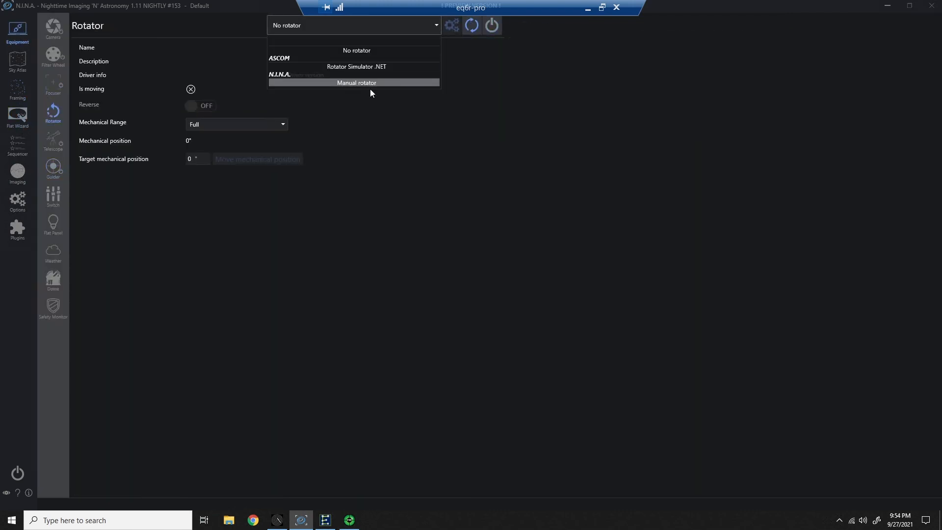
pyautogui.click(356, 82)
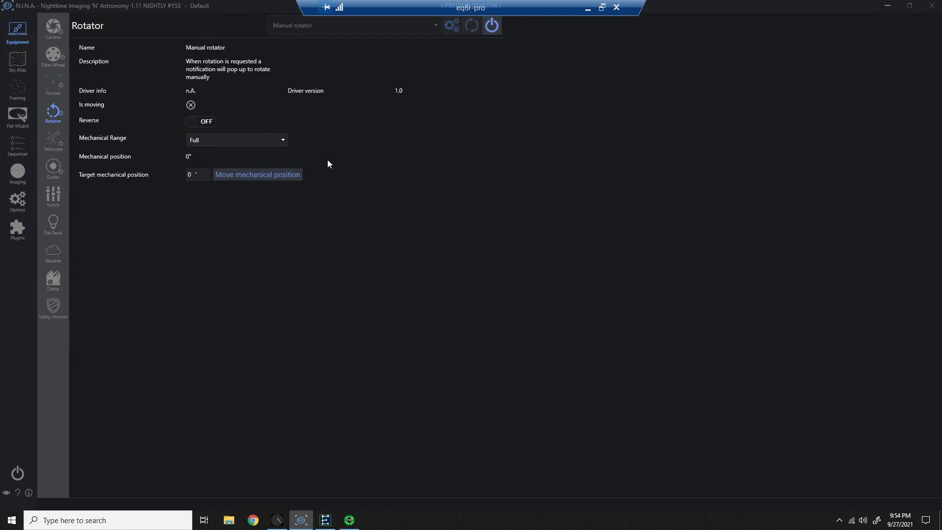
pyautogui.moveTo(21, 165)
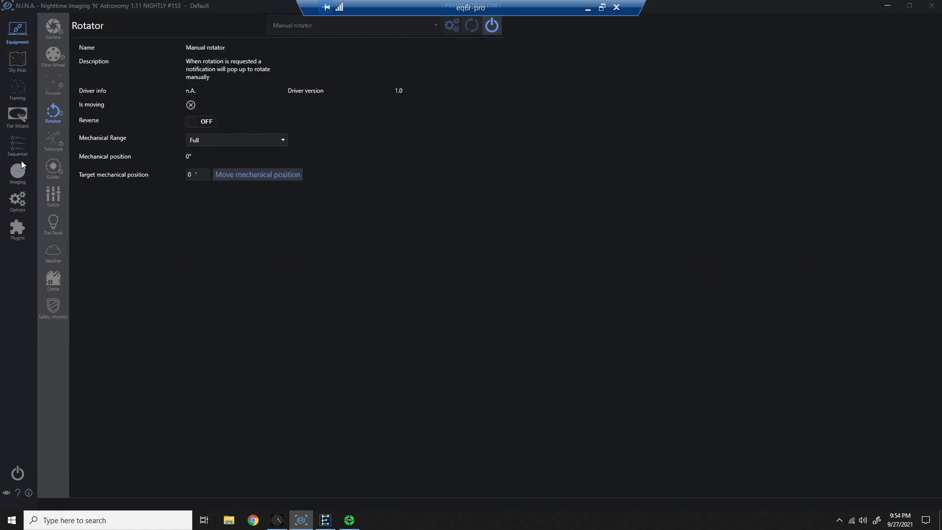
# Set the North America Nebula framing rotation to 65° and start centering with rotation.
pyautogui.click(18, 90)
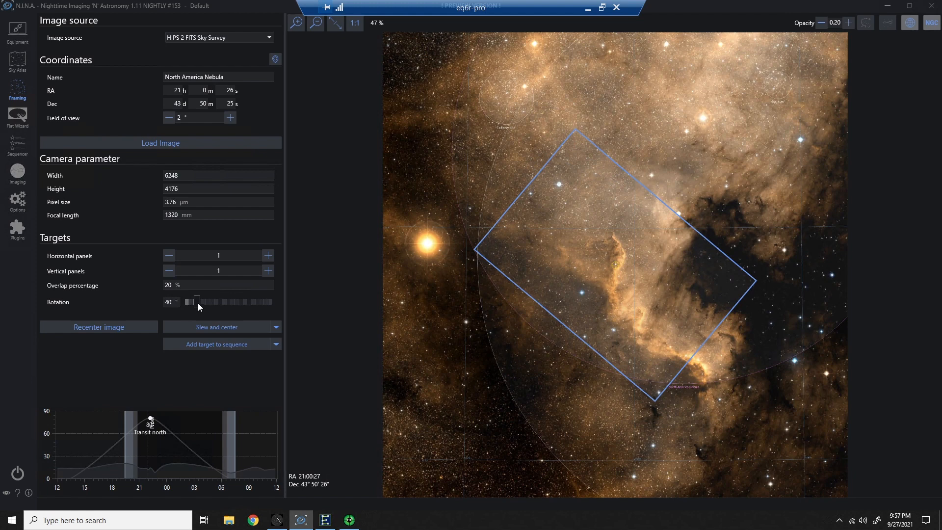
pyautogui.moveTo(194, 302); pyautogui.dragTo(203, 301)
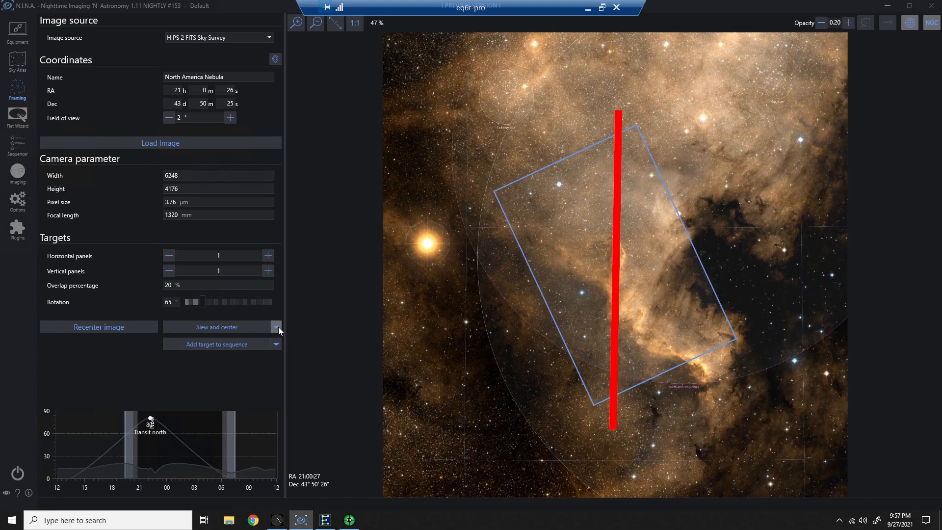
pyautogui.click(216, 326)
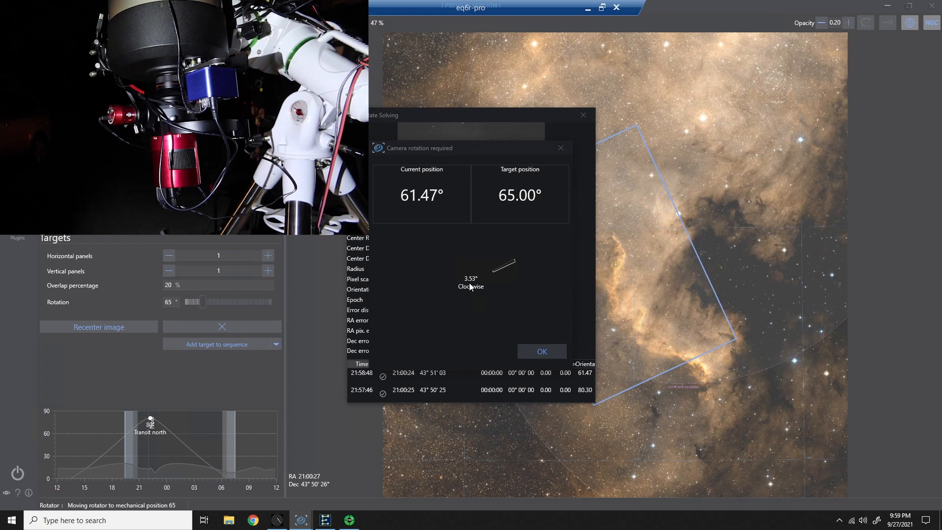
# Confirm the manual rotation, finishing centring at 64.31°, then view the live nebula frame.
pyautogui.click(541, 351)
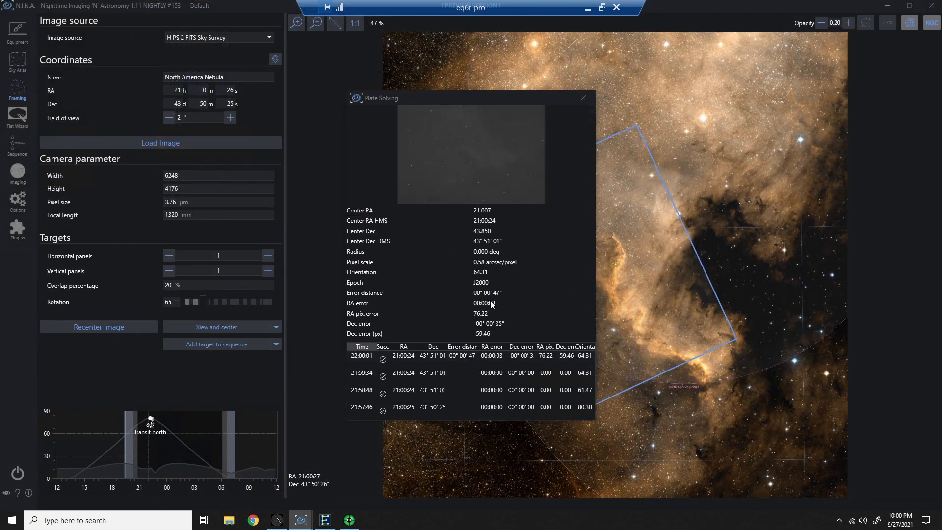
pyautogui.click(583, 98)
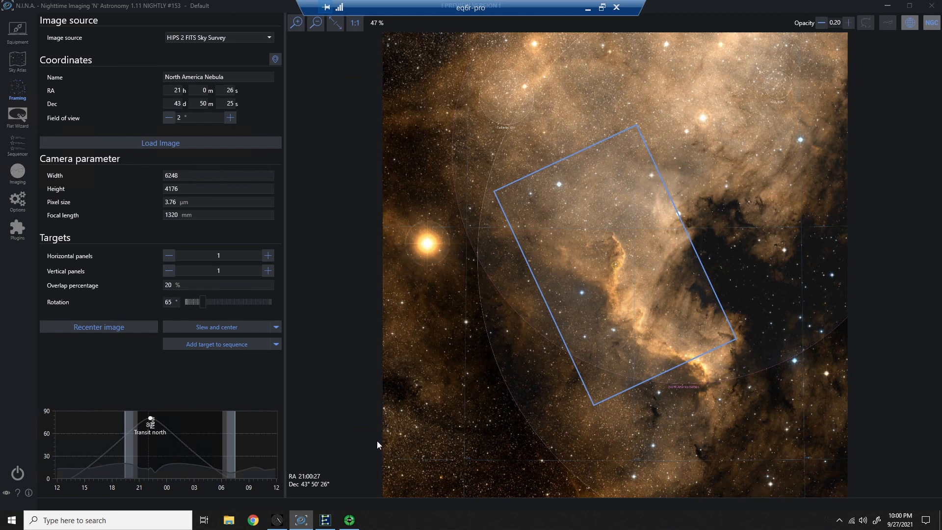
pyautogui.moveTo(17, 171)
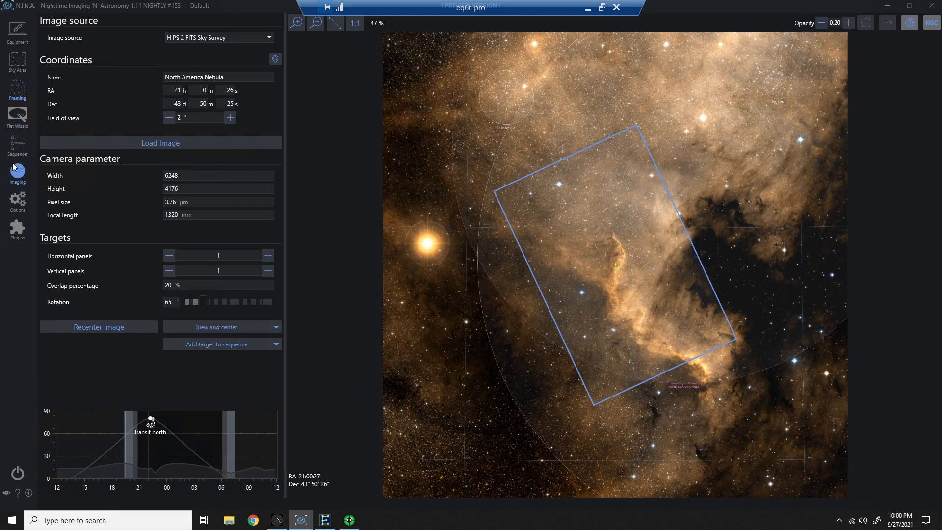
pyautogui.click(17, 172)
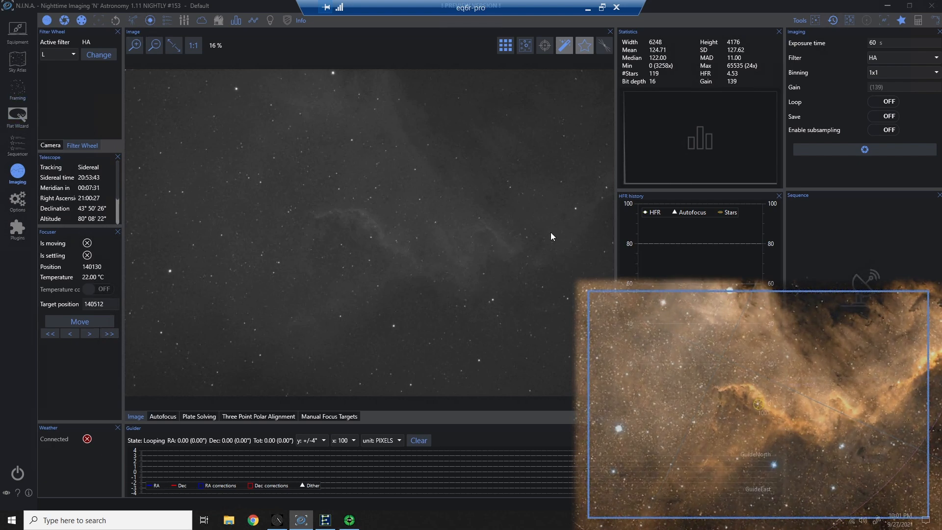
# Send the 65°-rotated North America Nebula target from Framing to the advanced sequencer and browse its instructions.
pyautogui.click(18, 89)
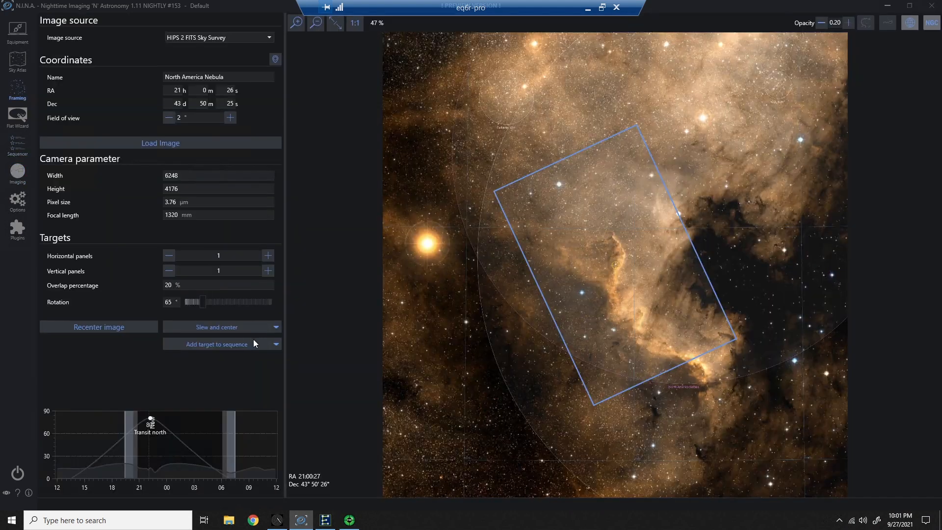
pyautogui.click(276, 344)
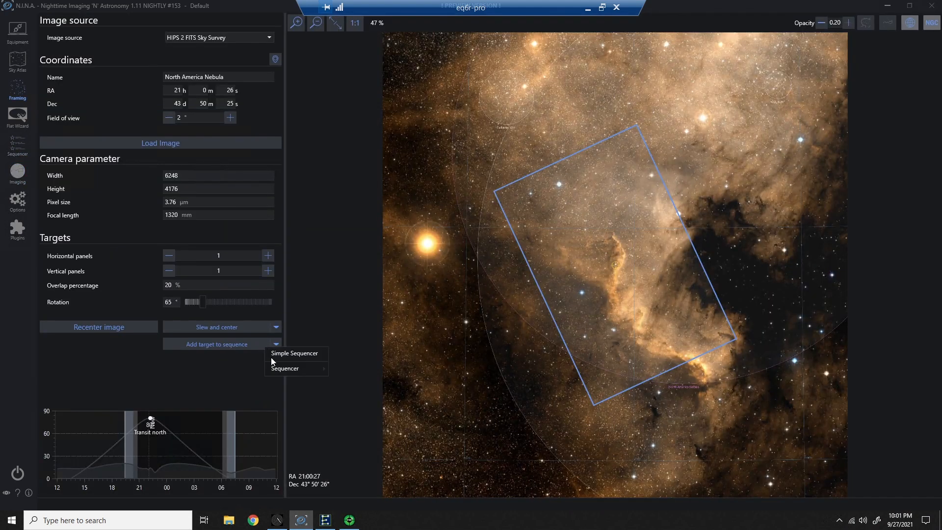
pyautogui.moveTo(285, 369)
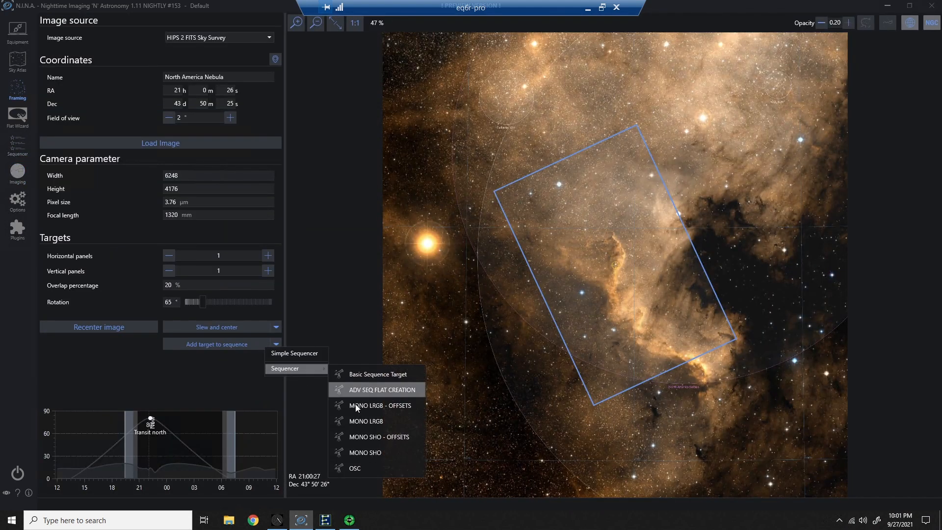
pyautogui.moveTo(454, 394)
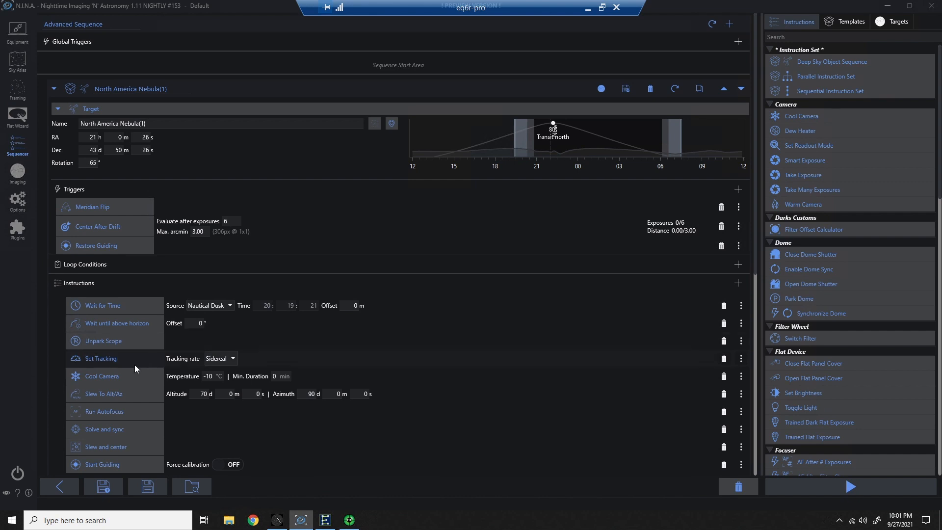
pyautogui.moveTo(128, 397)
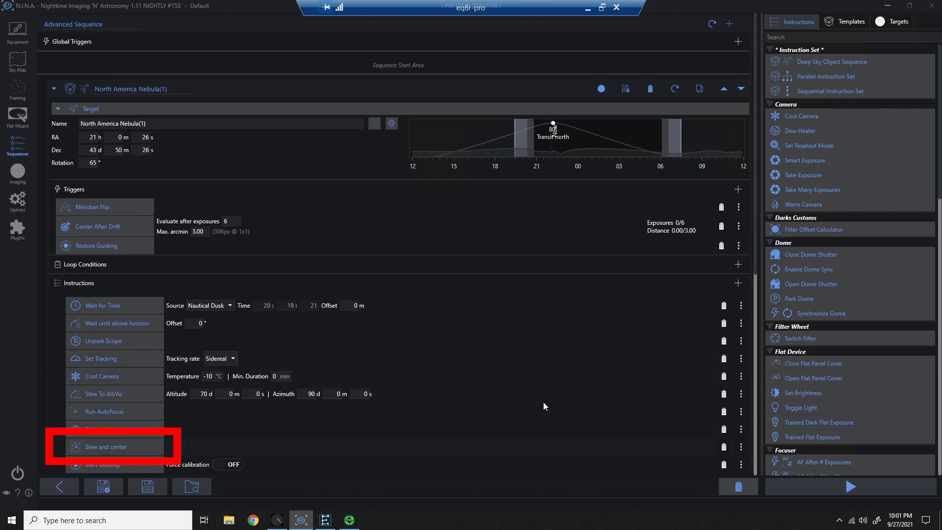
pyautogui.scroll(-3)
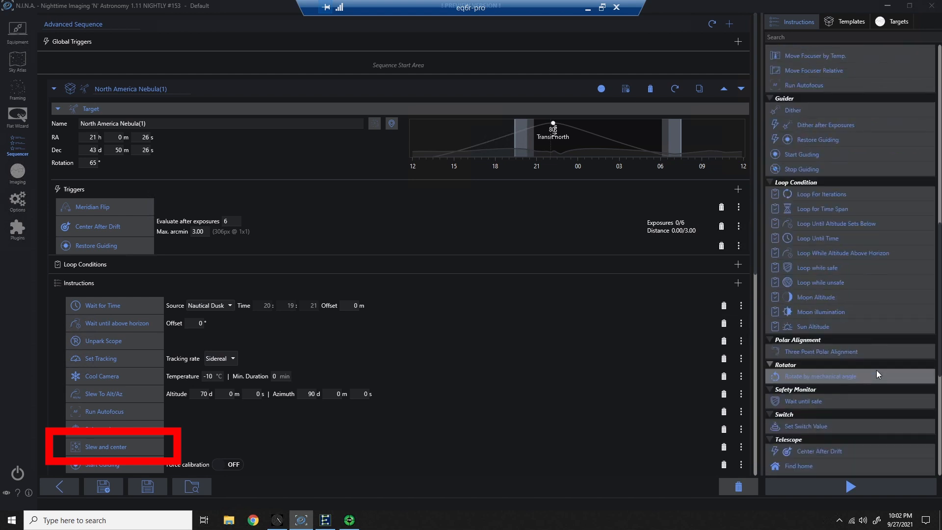
pyautogui.scroll(-3)
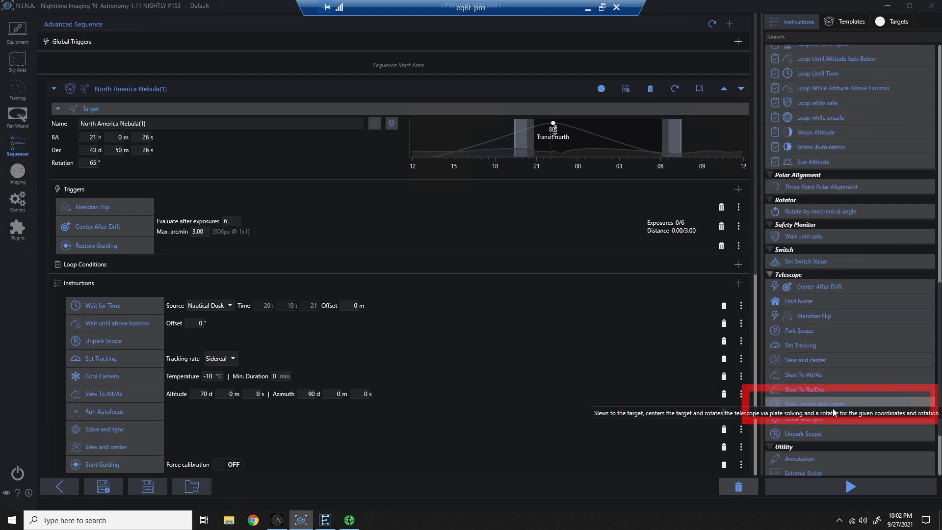